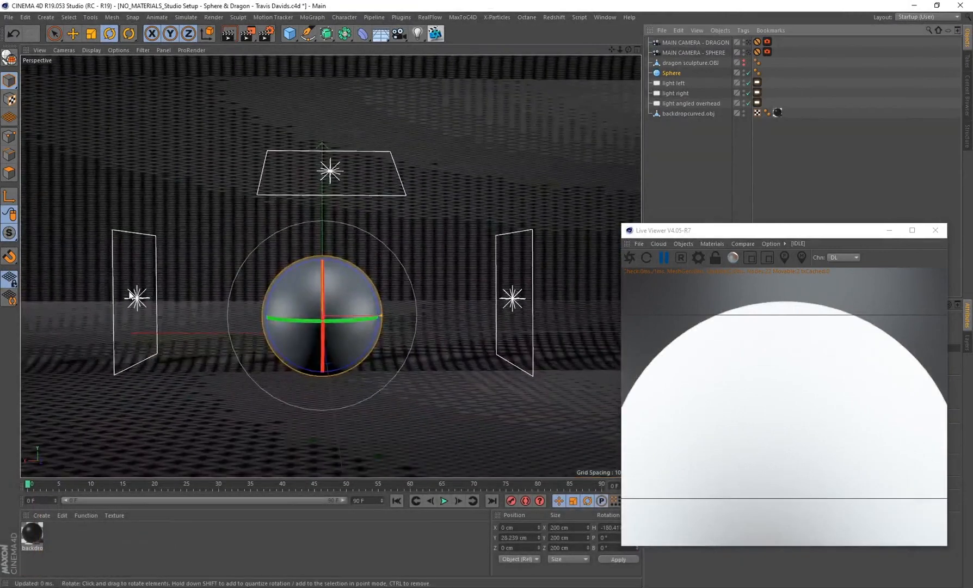
mouse_move(492, 289)
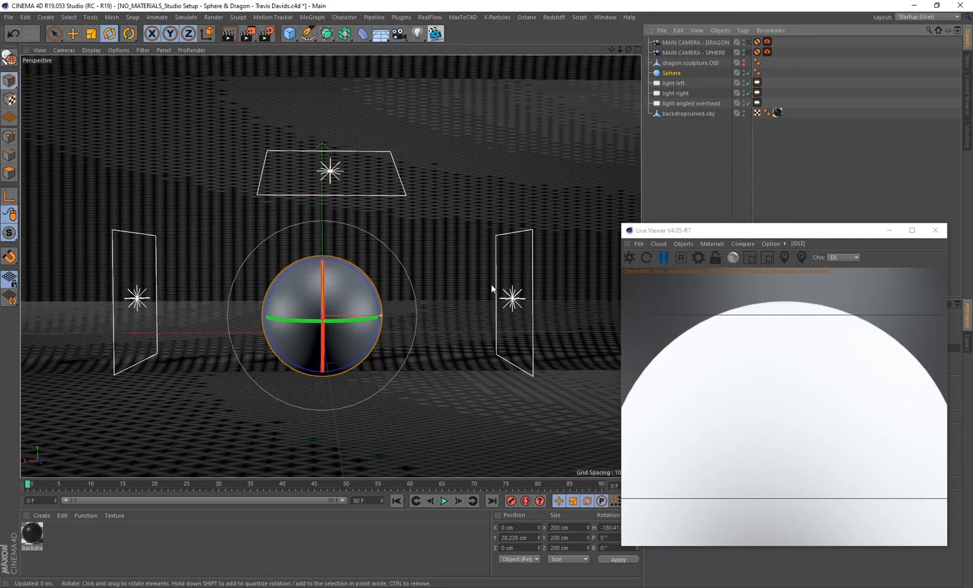
mouse_move(433, 211)
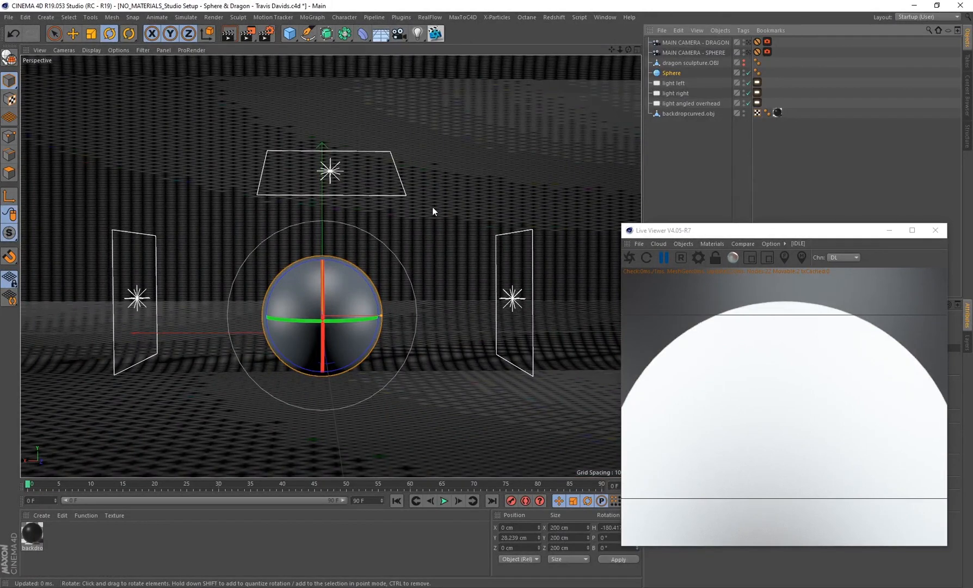
mouse_move(427, 213)
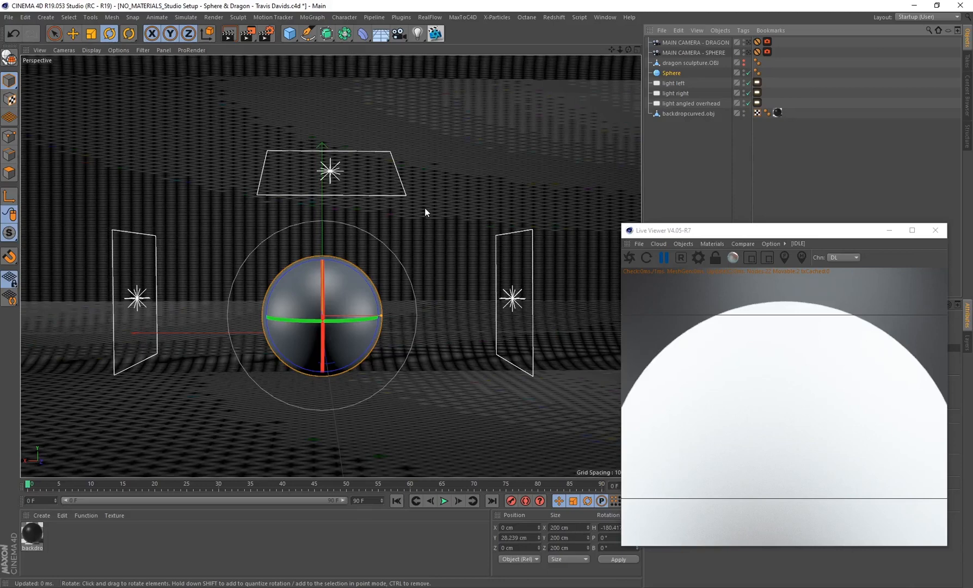
mouse_move(745, 156)
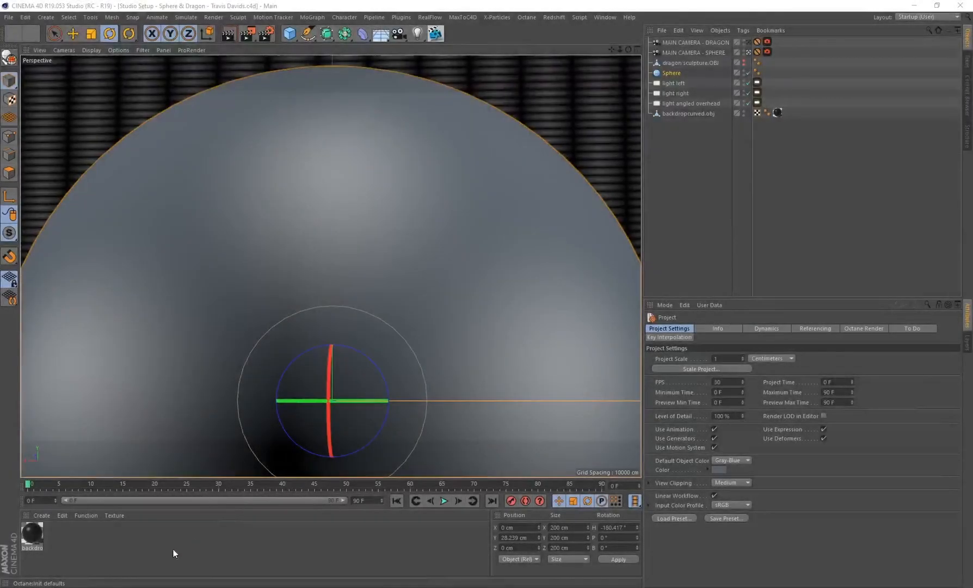
Step: Create a new Octane material for the sphere and bring up the Octane Live Viewer window
click(52, 431)
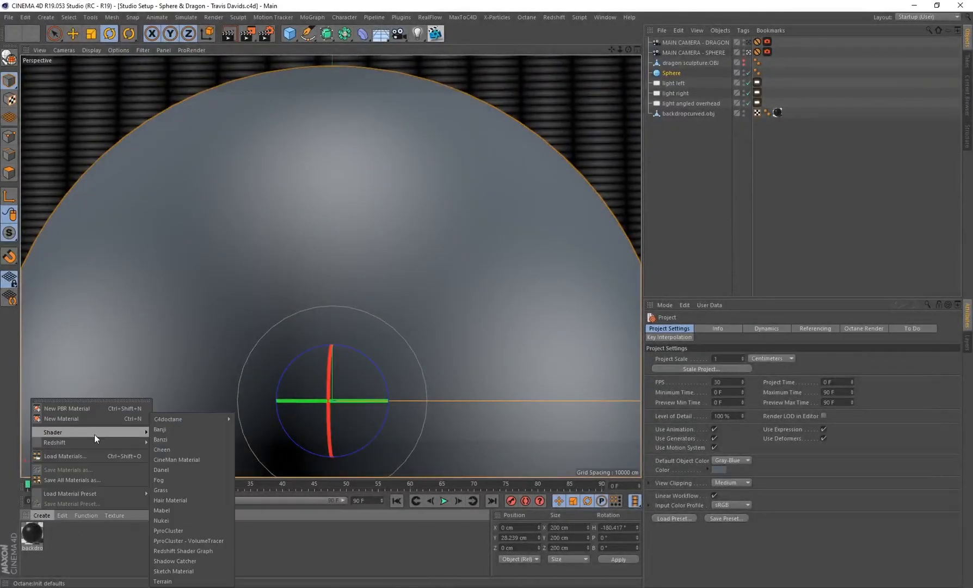
mouse_move(167, 419)
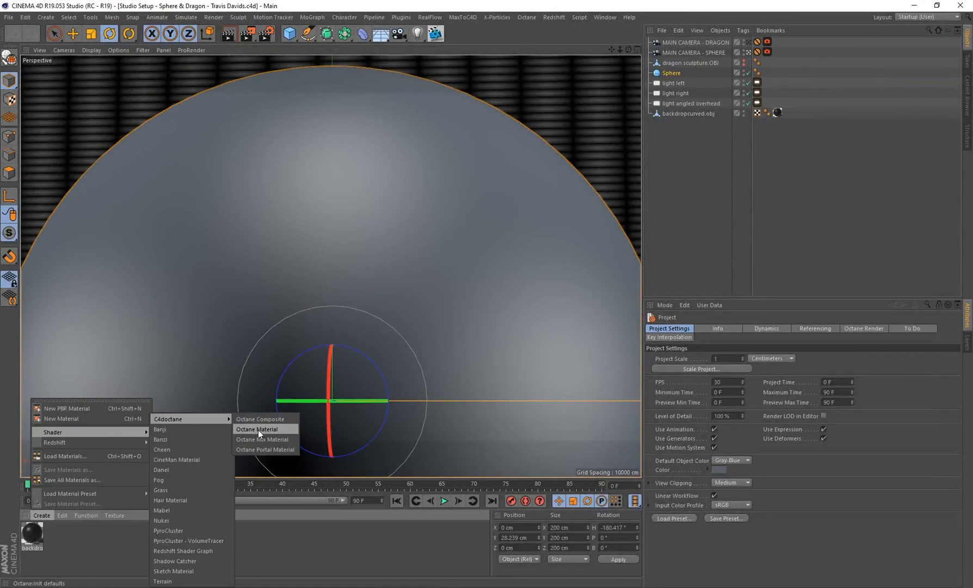
click(258, 428)
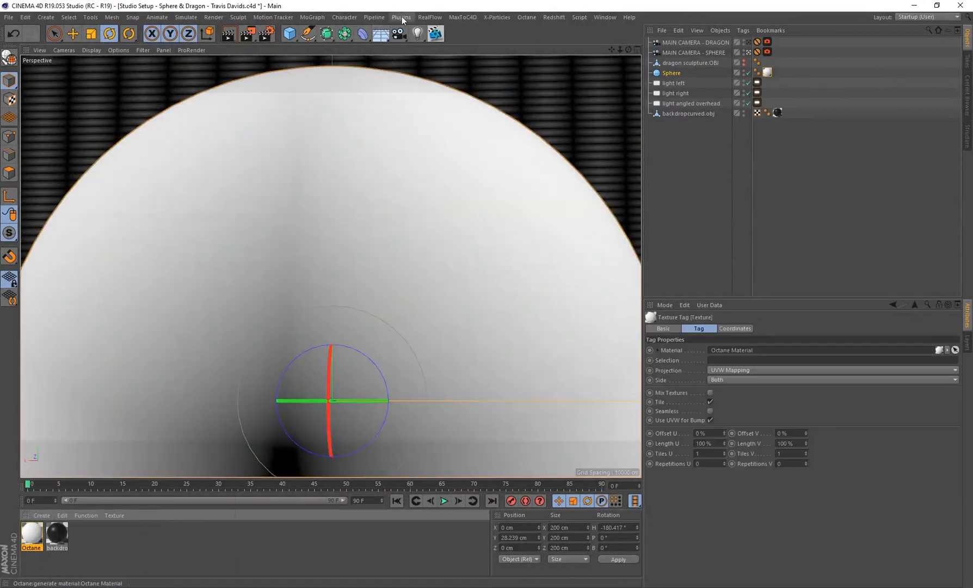
click(401, 17)
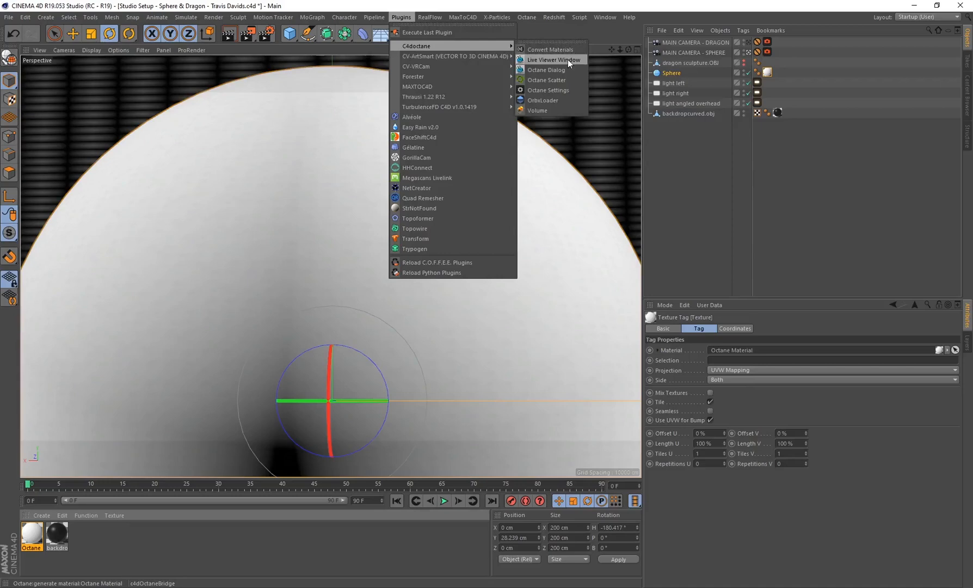
click(551, 59)
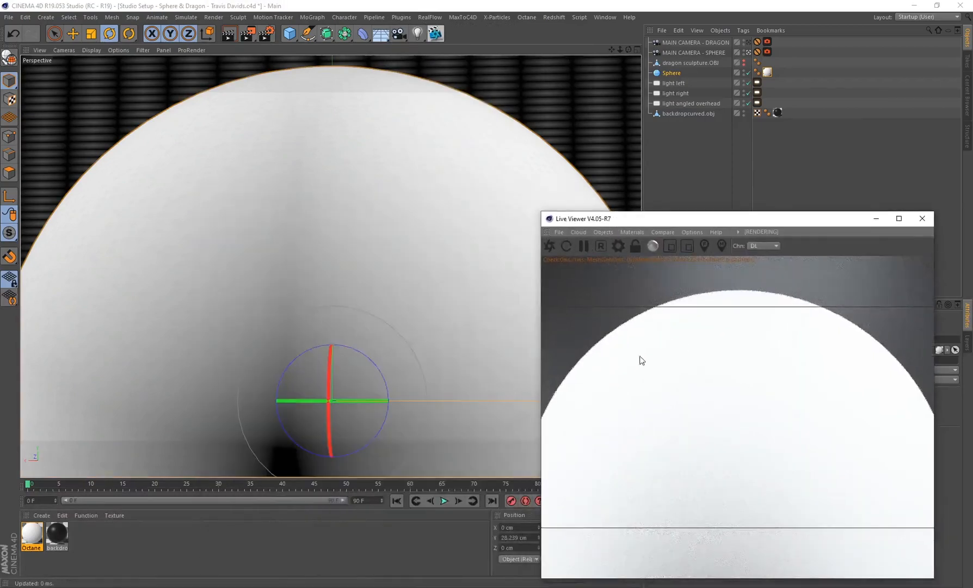
Step: Open the Octane material in the Node Editor, set its type to Glossy and review the Specular settings
double_click(31, 536)
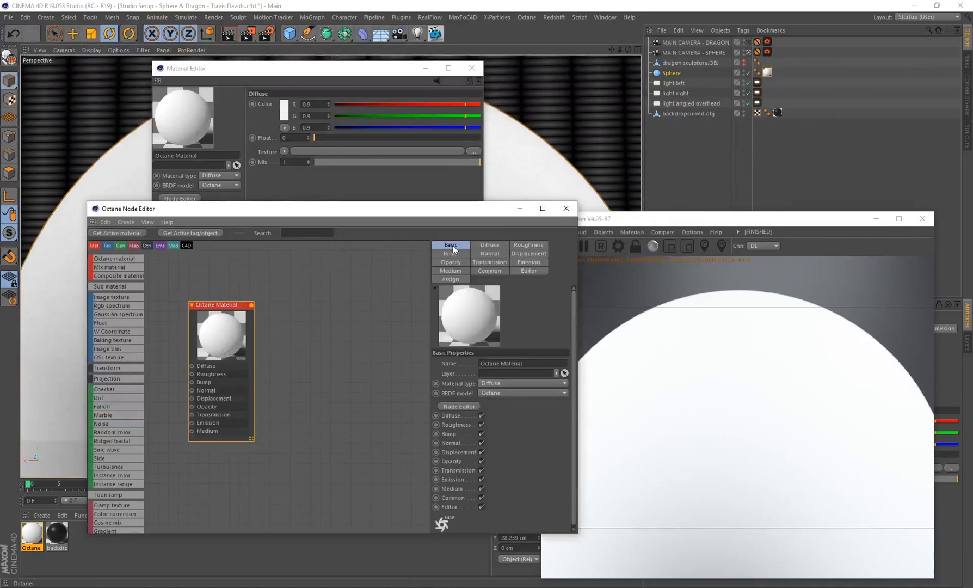
click(521, 383)
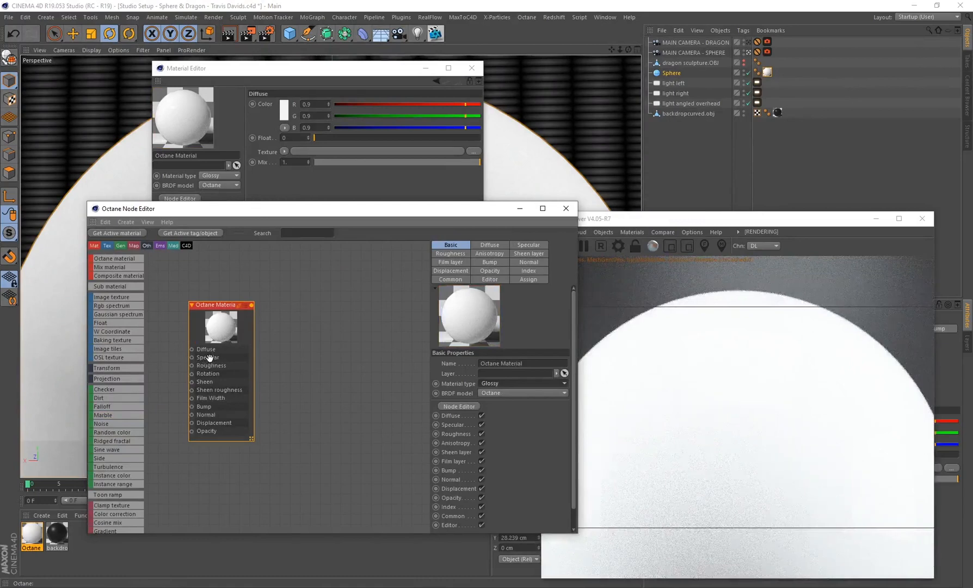
click(528, 245)
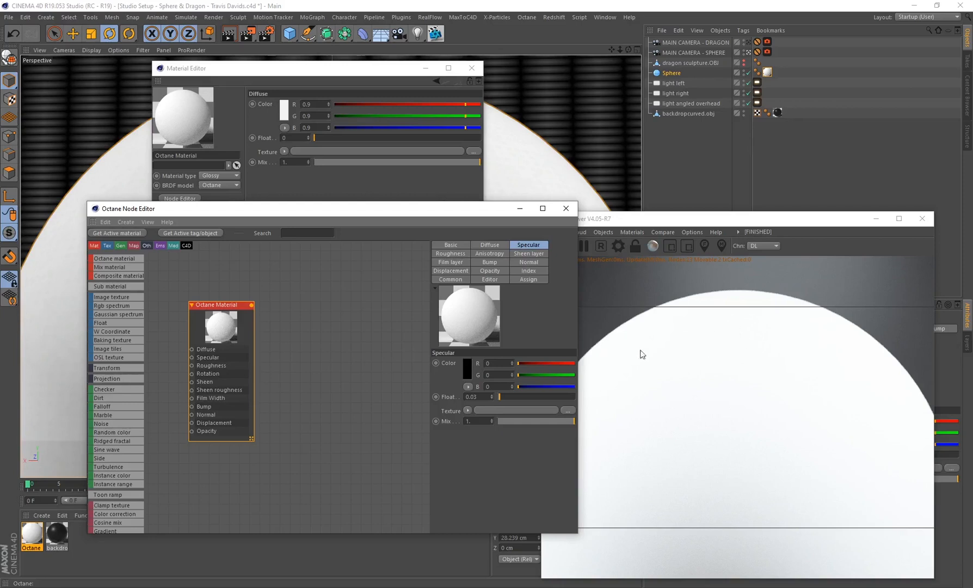
mouse_move(343, 450)
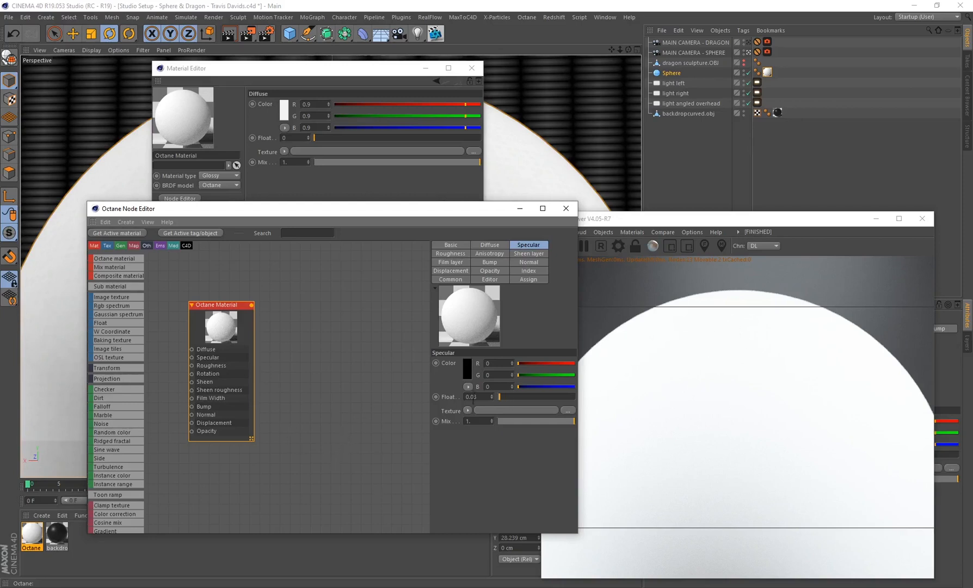
click(109, 357)
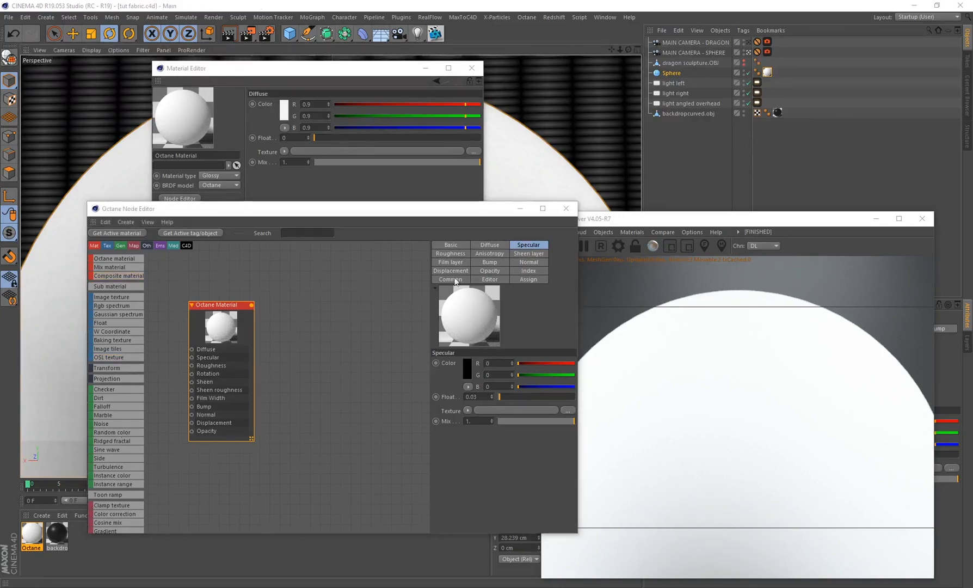
click(451, 254)
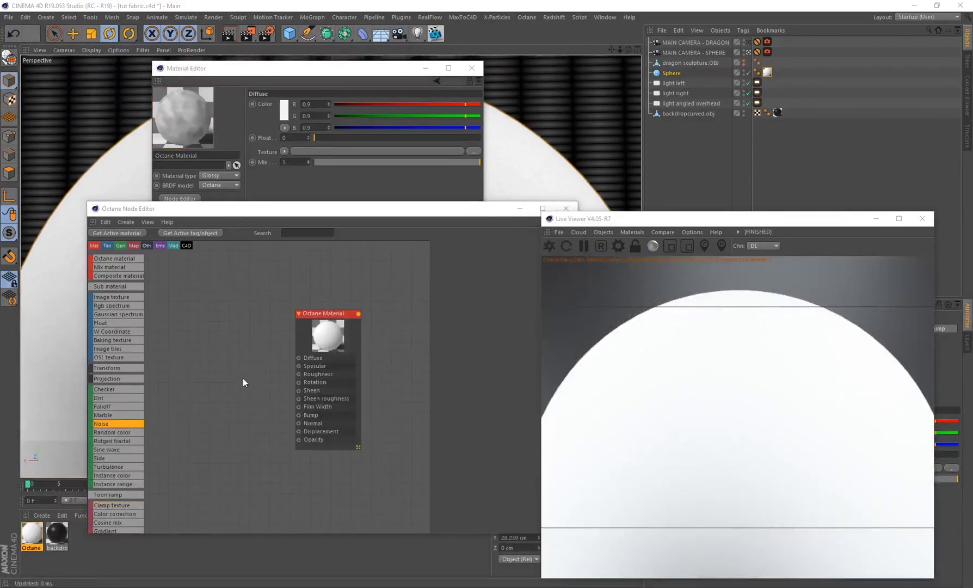
mouse_move(648, 465)
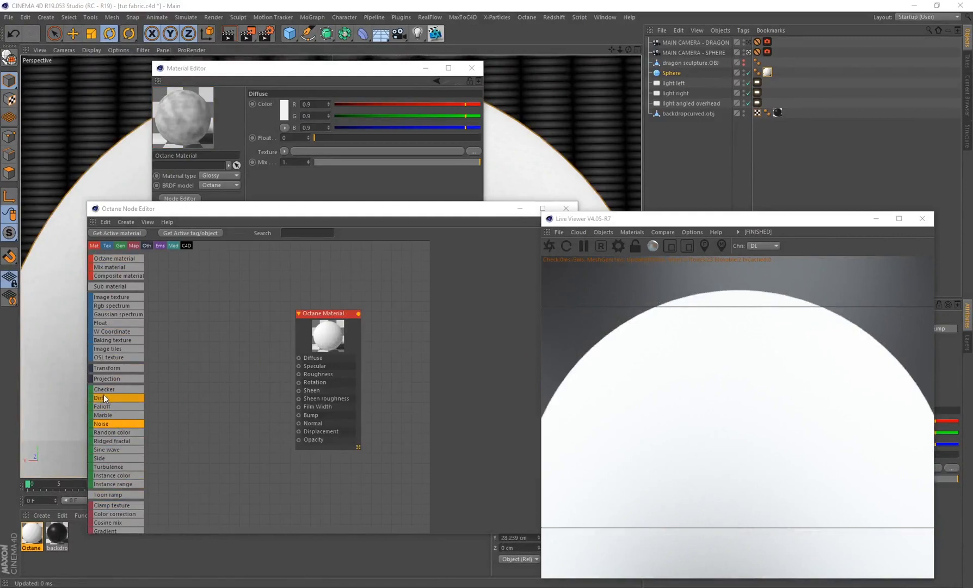
mouse_move(109, 466)
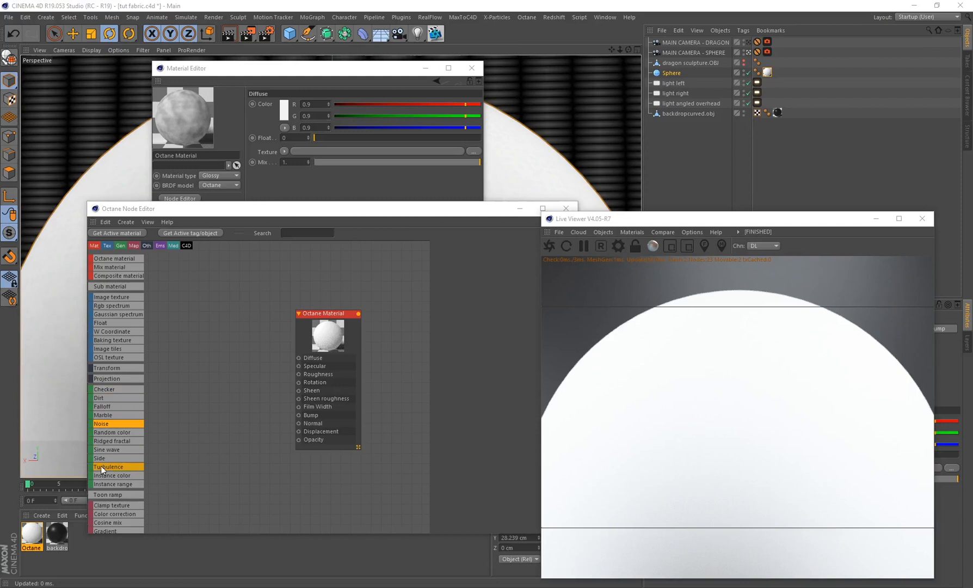
mouse_move(113, 433)
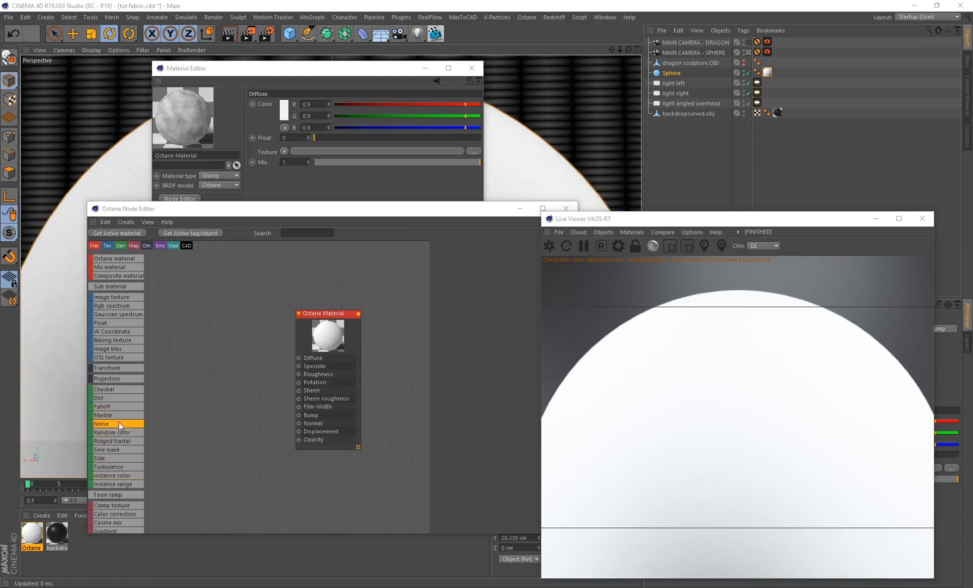
mouse_move(138, 416)
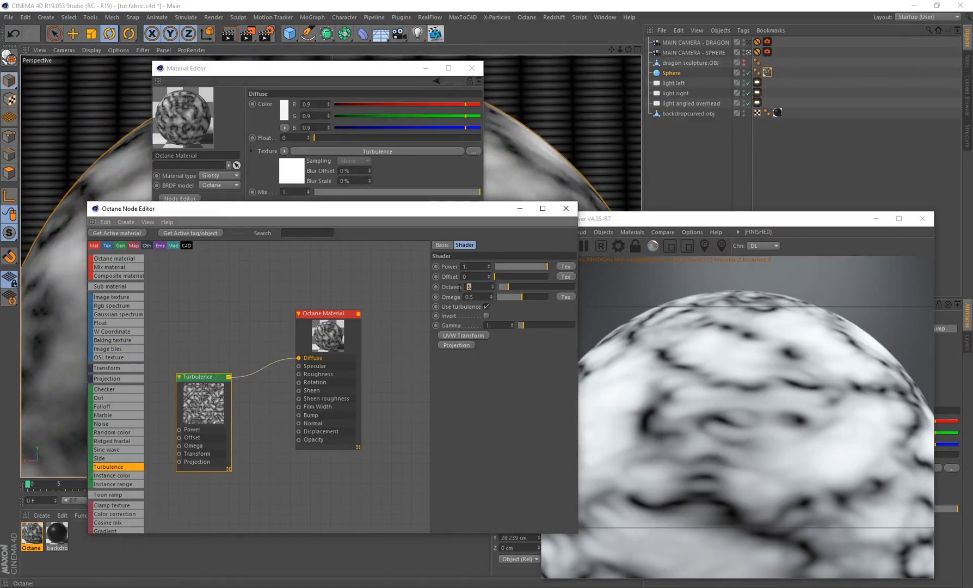
Step: Set the diffuse Turbulence texture to 5 octaves and omega 0.5
text(5)
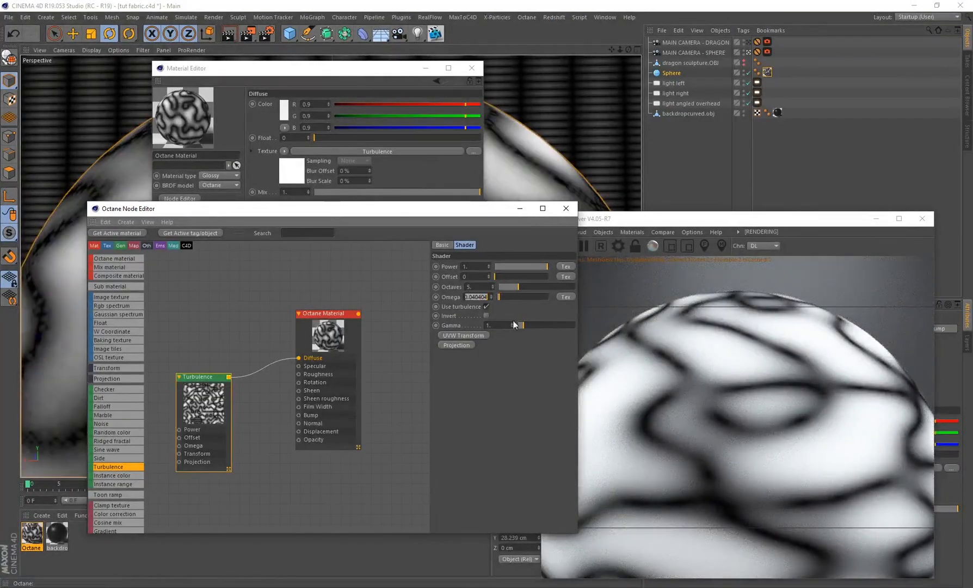
text(0.5)
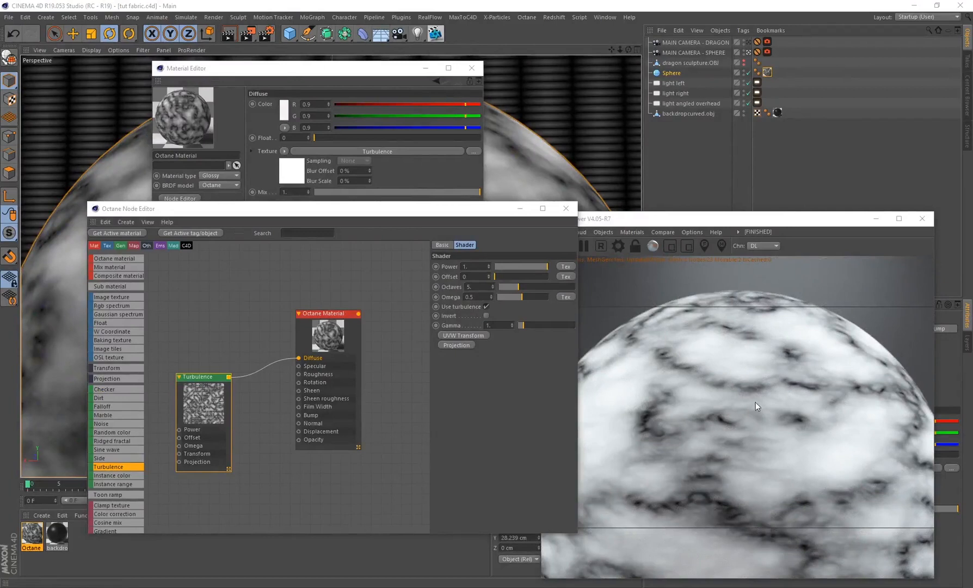
mouse_move(118, 406)
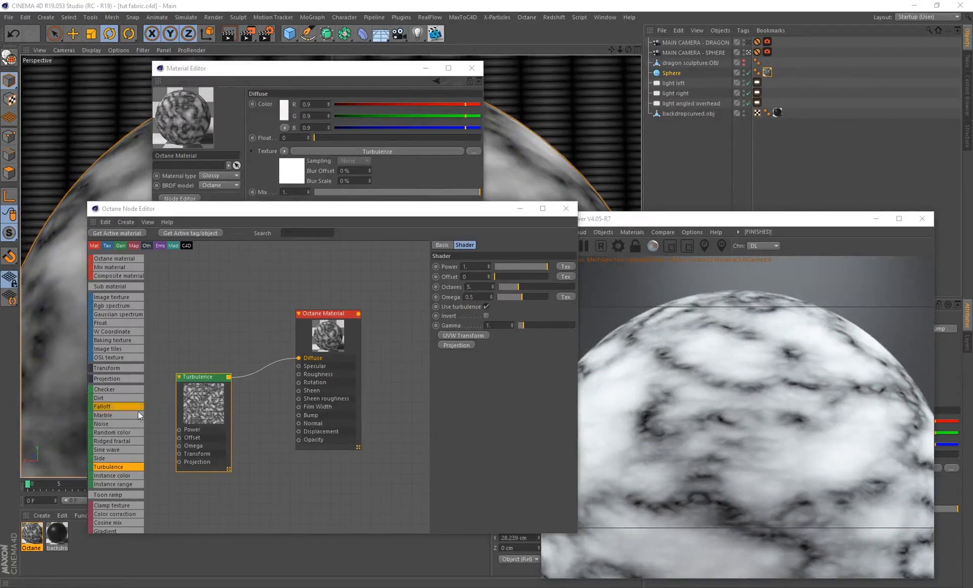
Step: Adjust the Gradient node's knots so the turbulence marbling renders dark grey
scroll(down, 3)
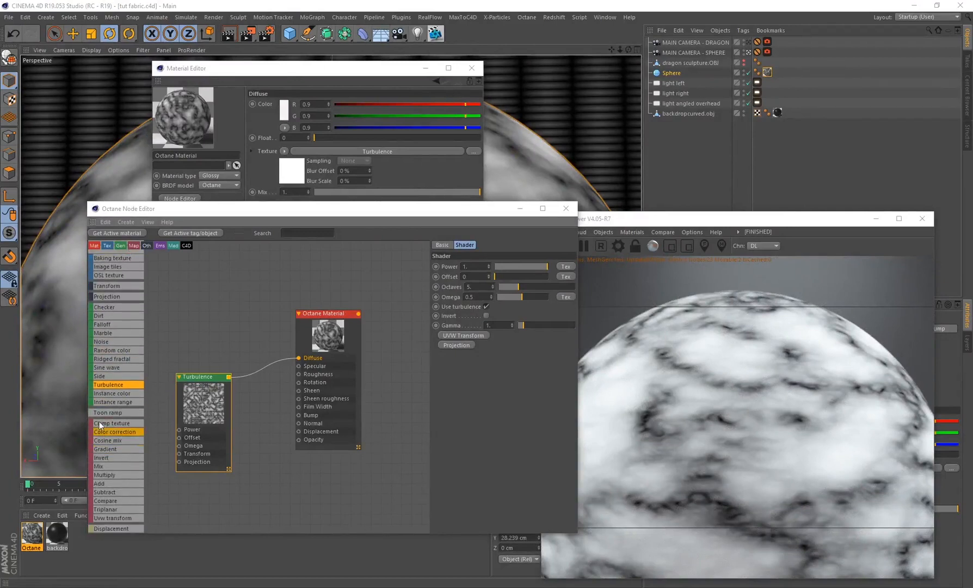
scroll(down, 3)
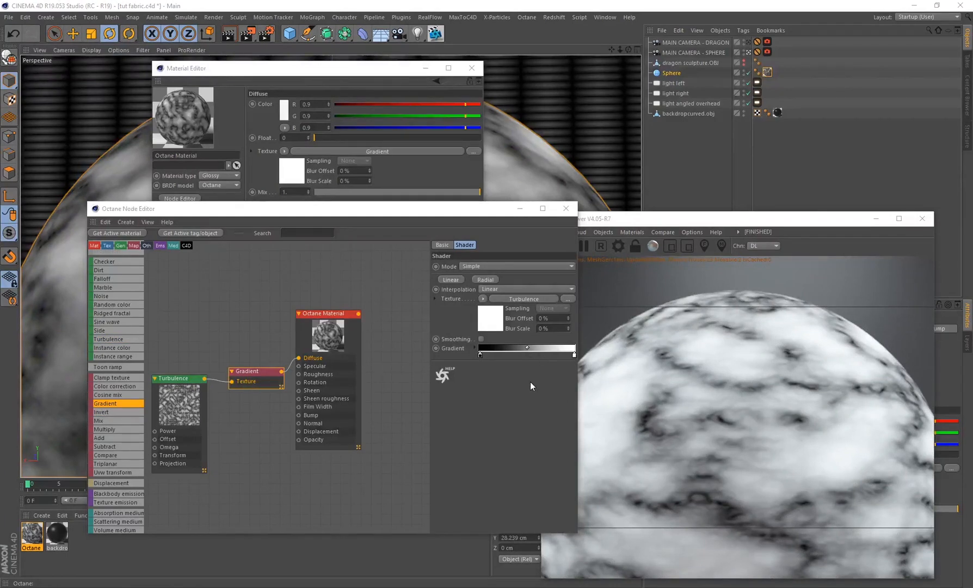
mouse_move(462, 352)
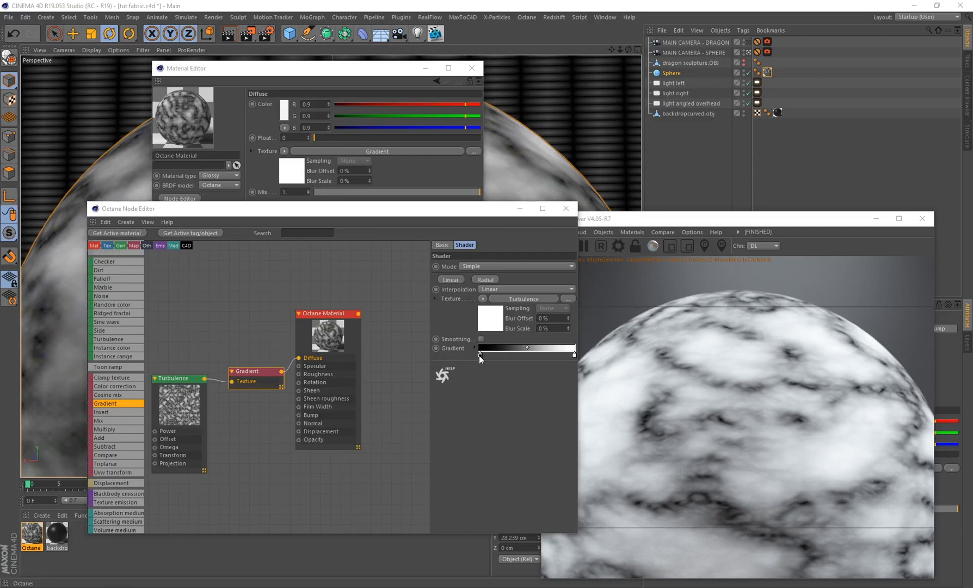
click(480, 355)
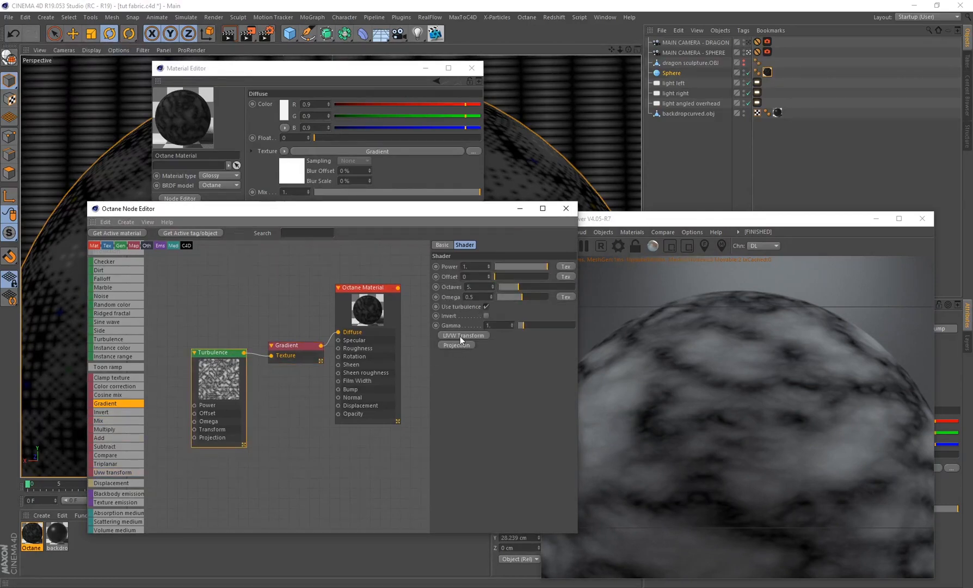
Step: Add a UVW Transform to the Turbulence, rotated 90°, with unlocked per-axis scale near 0.0084 by 0.0464
click(462, 335)
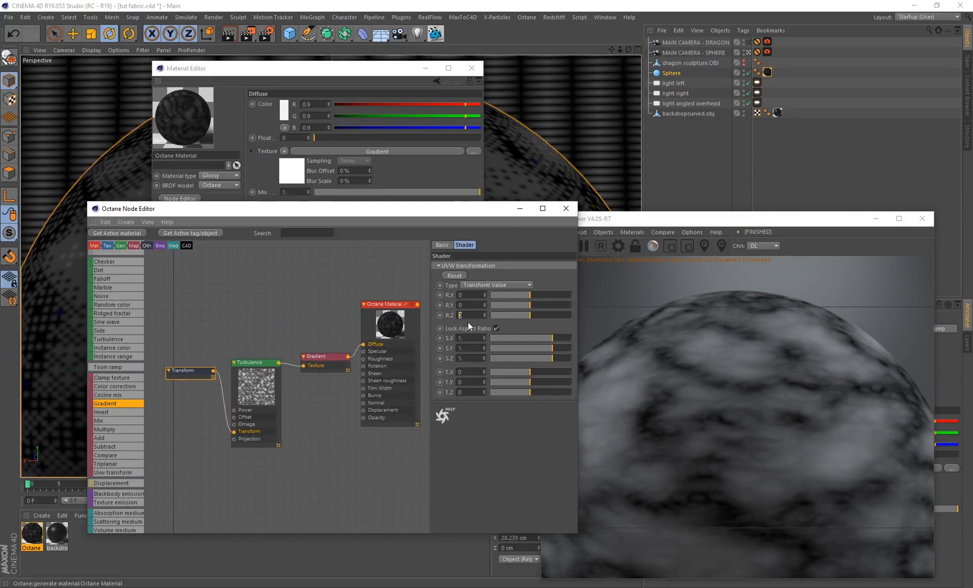
text(90.)
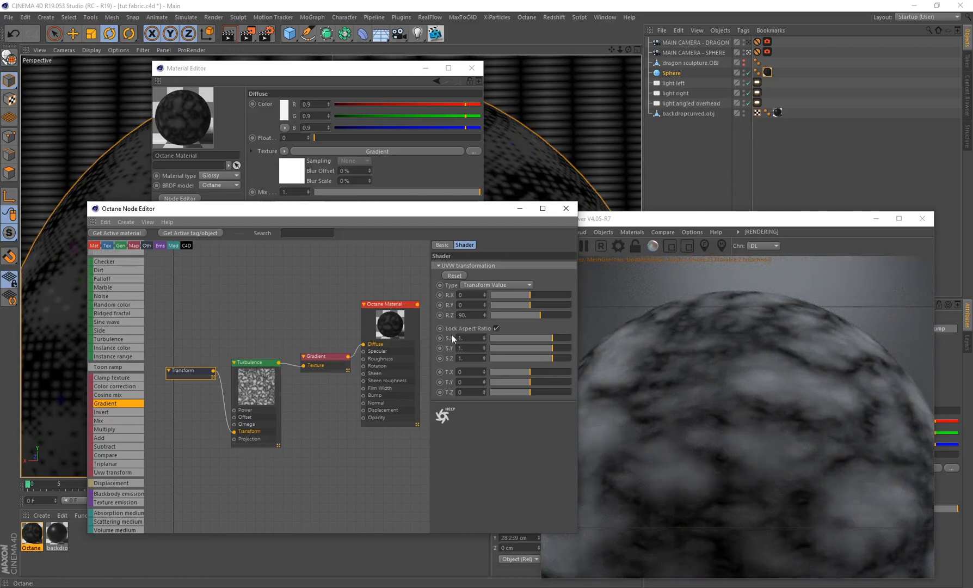
mouse_move(435, 281)
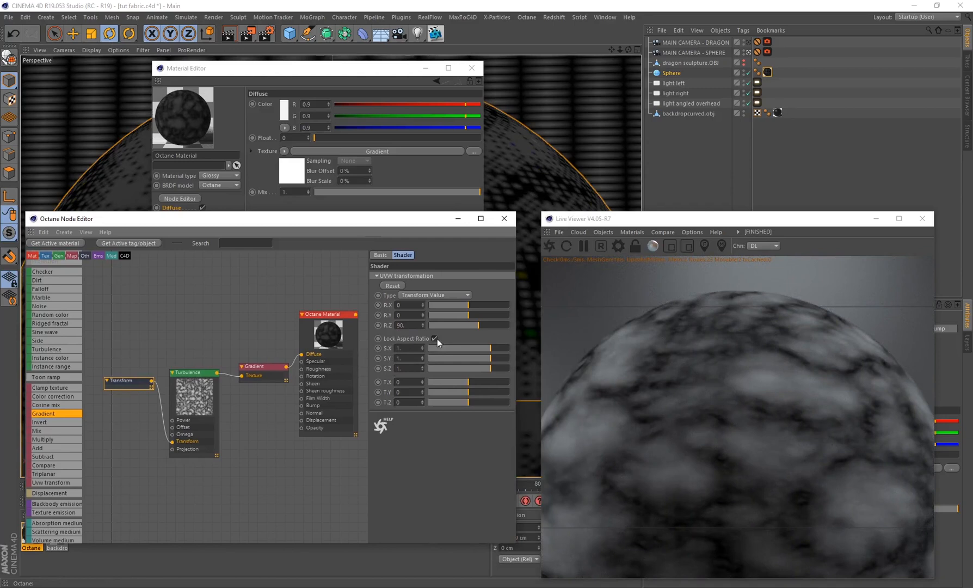
click(436, 338)
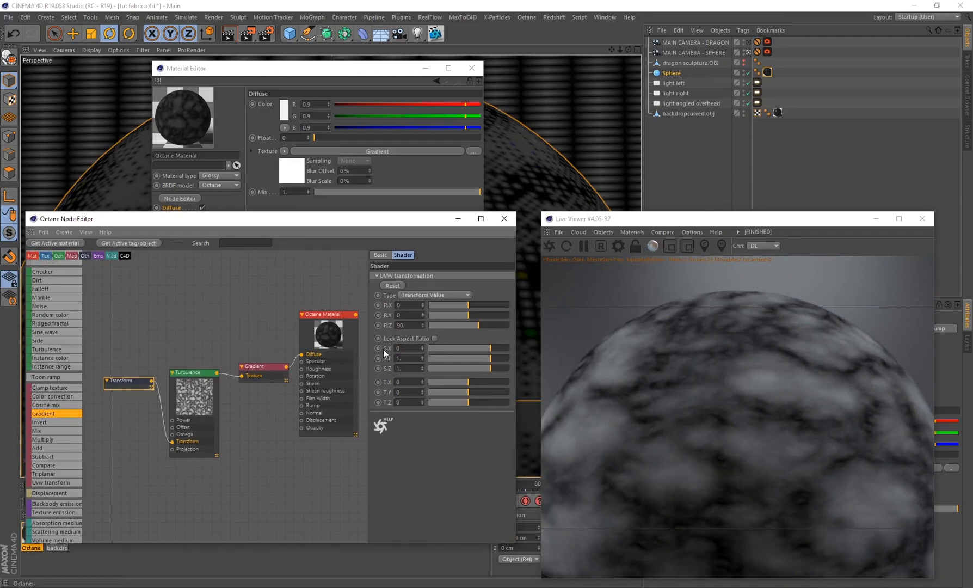
click(404, 347)
text(.0064)
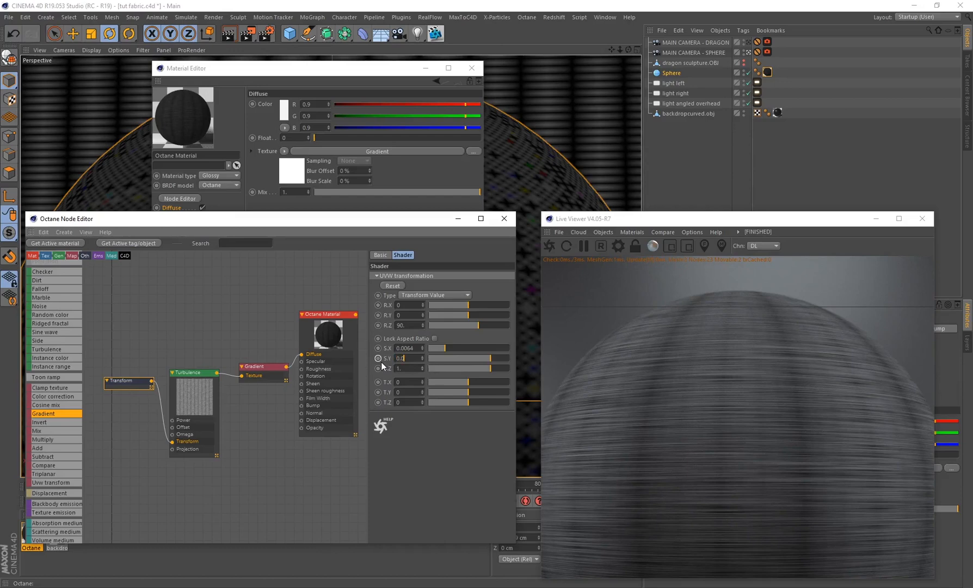
text(0.046416)
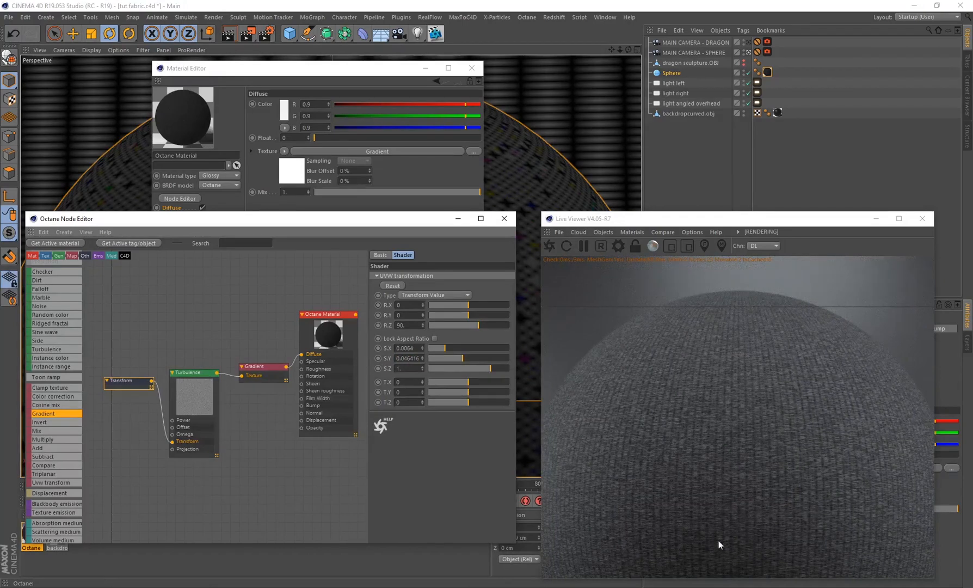
mouse_move(704, 491)
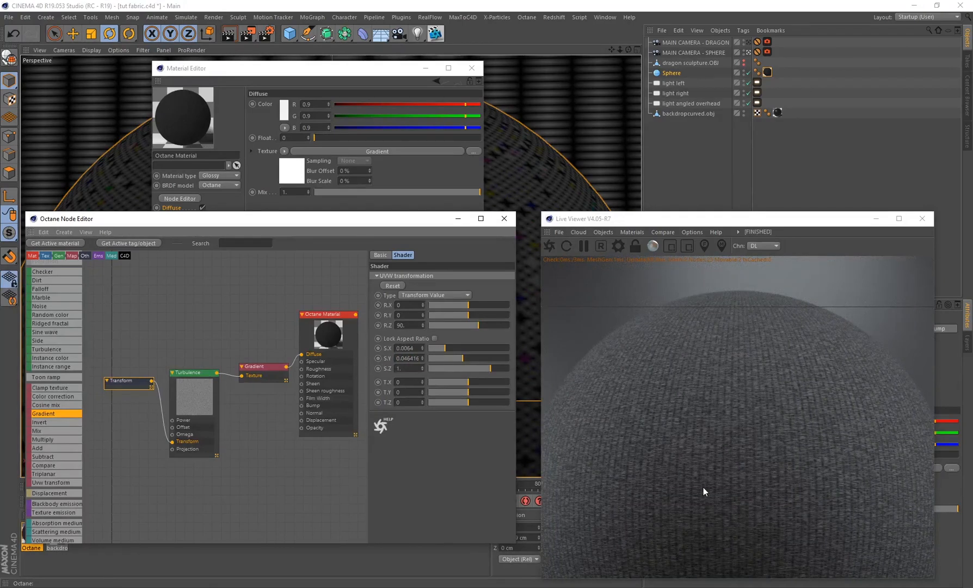
mouse_move(718, 400)
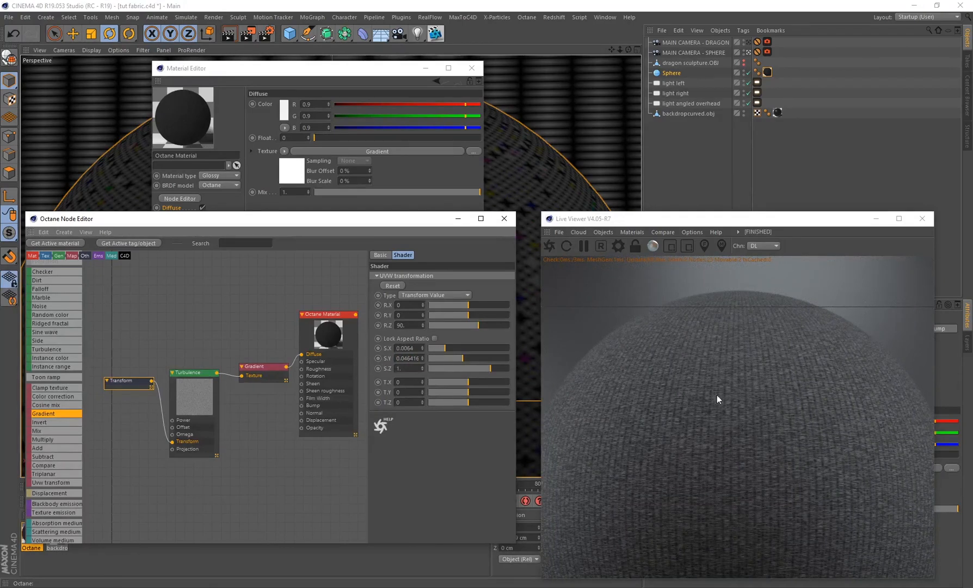
mouse_move(744, 401)
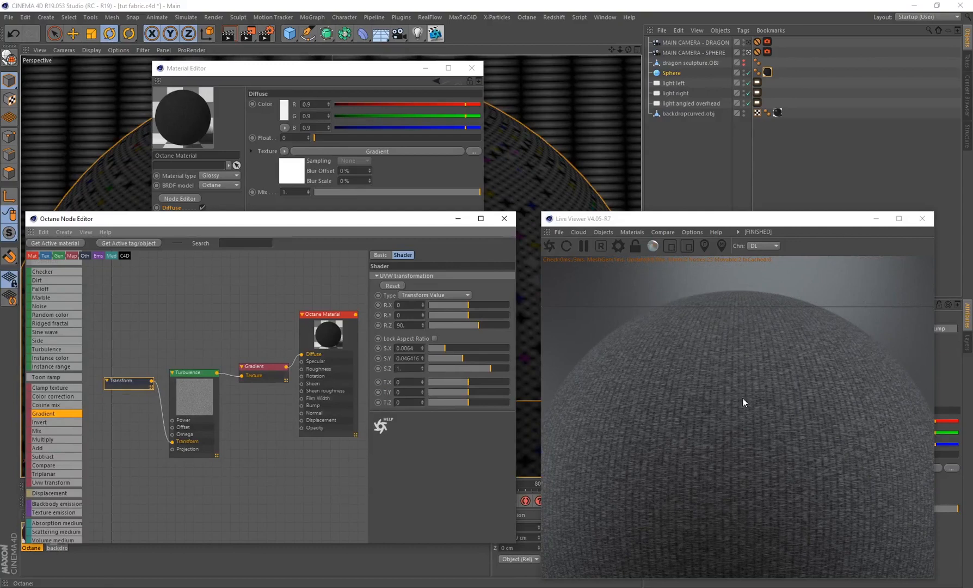
mouse_move(787, 328)
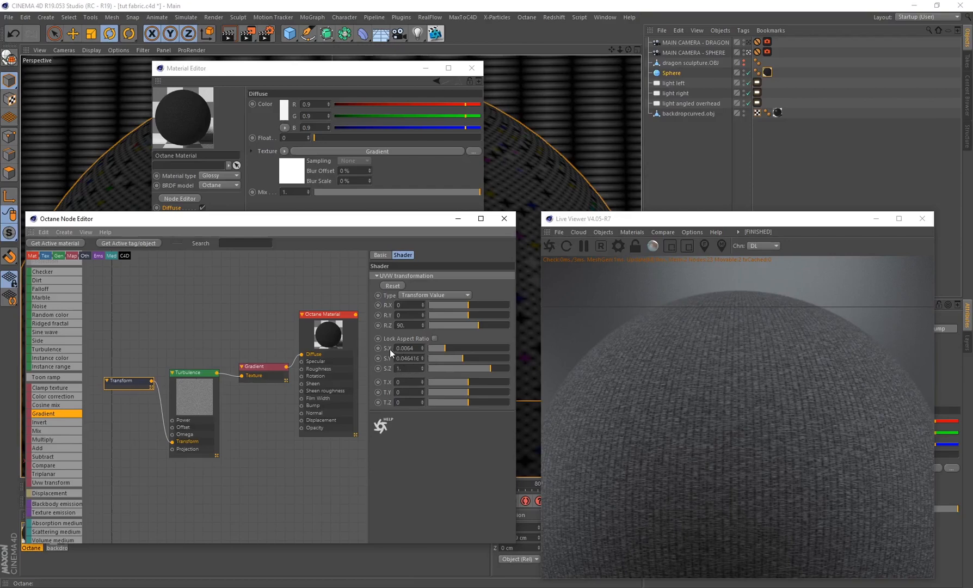
Step: Give the Octane material a sheen layer value of 0.03
click(44, 448)
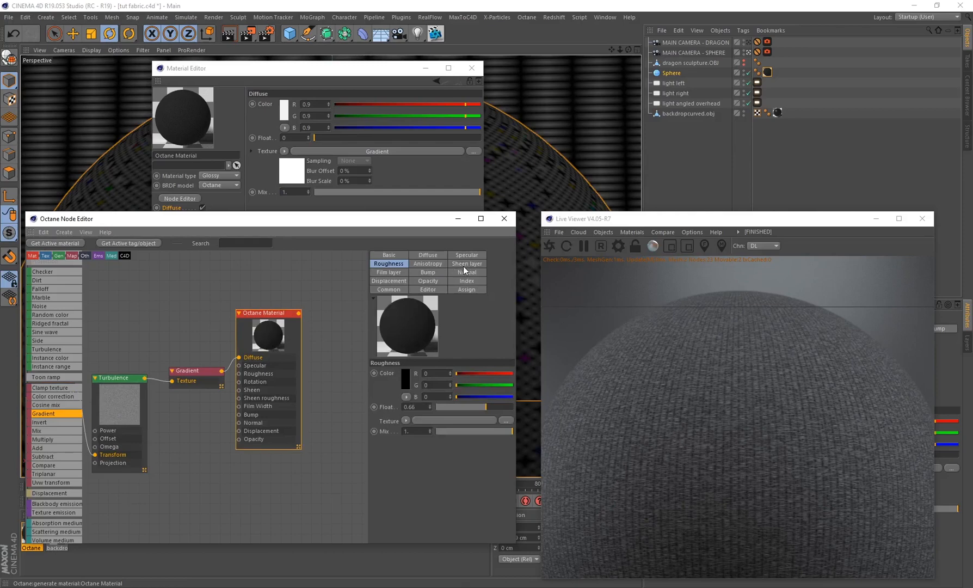
click(466, 264)
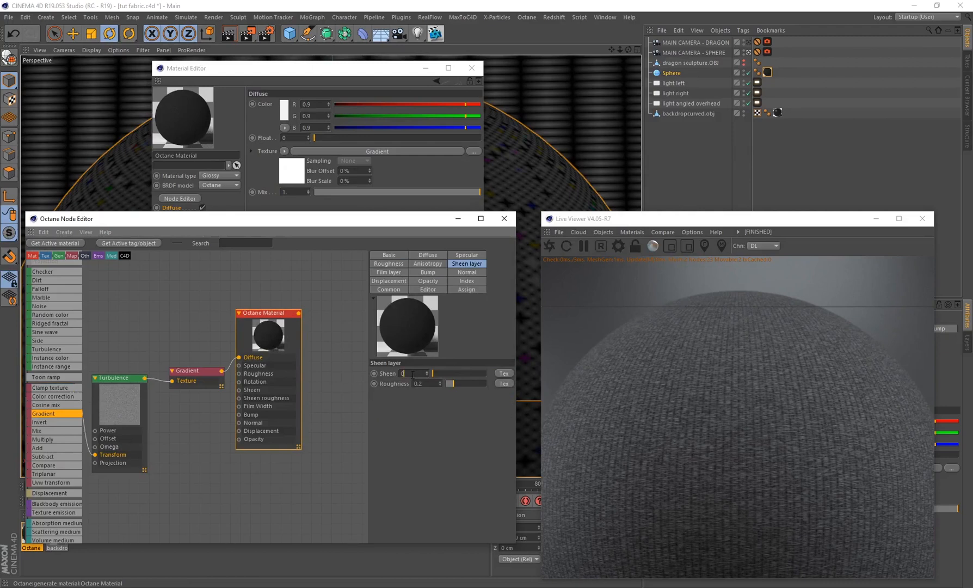
text(0.03)
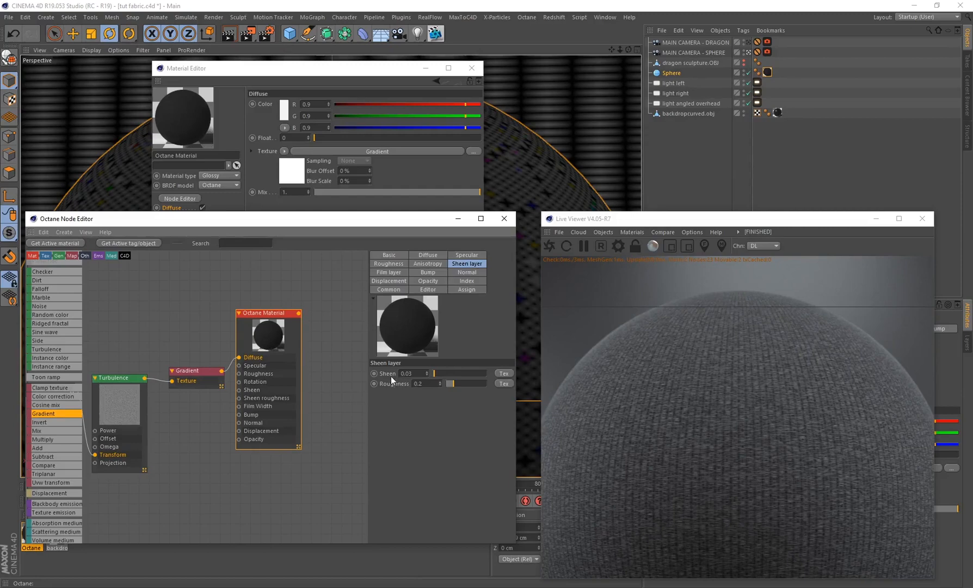
mouse_move(589, 360)
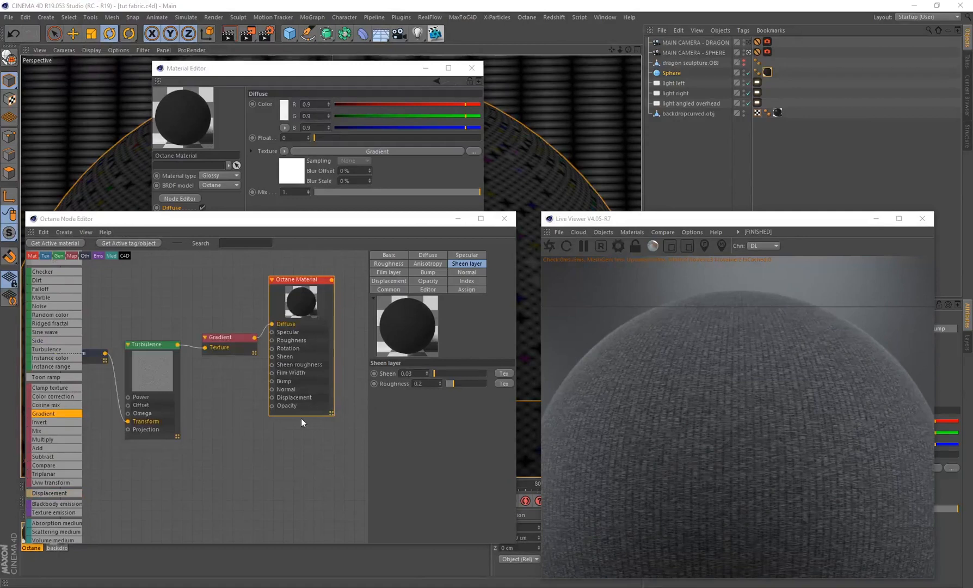
mouse_move(741, 421)
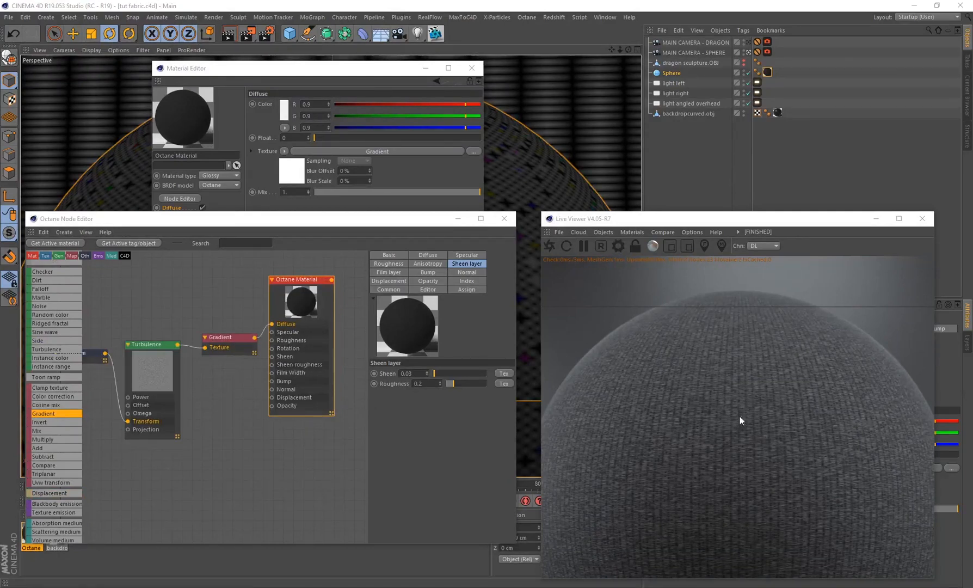
mouse_move(407, 452)
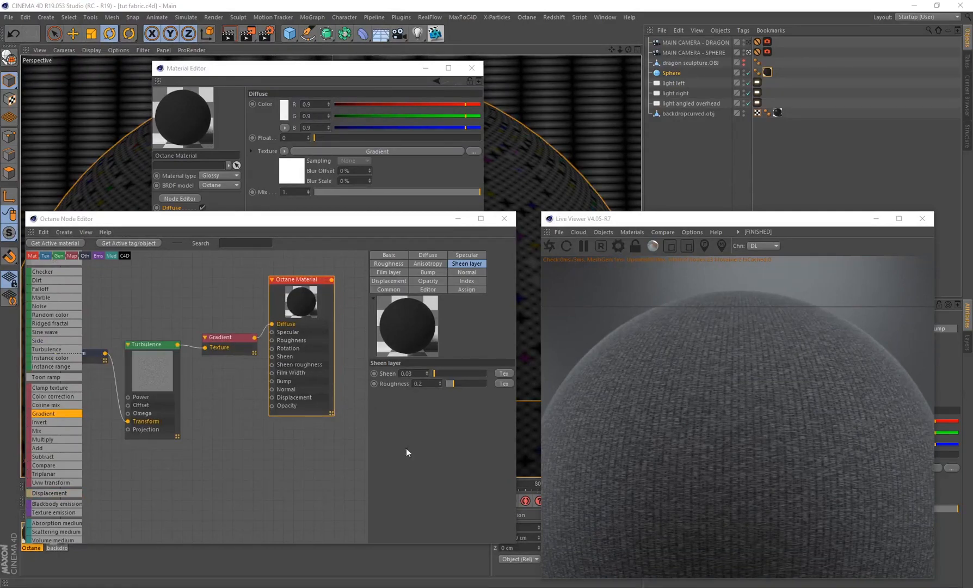
mouse_move(780, 419)
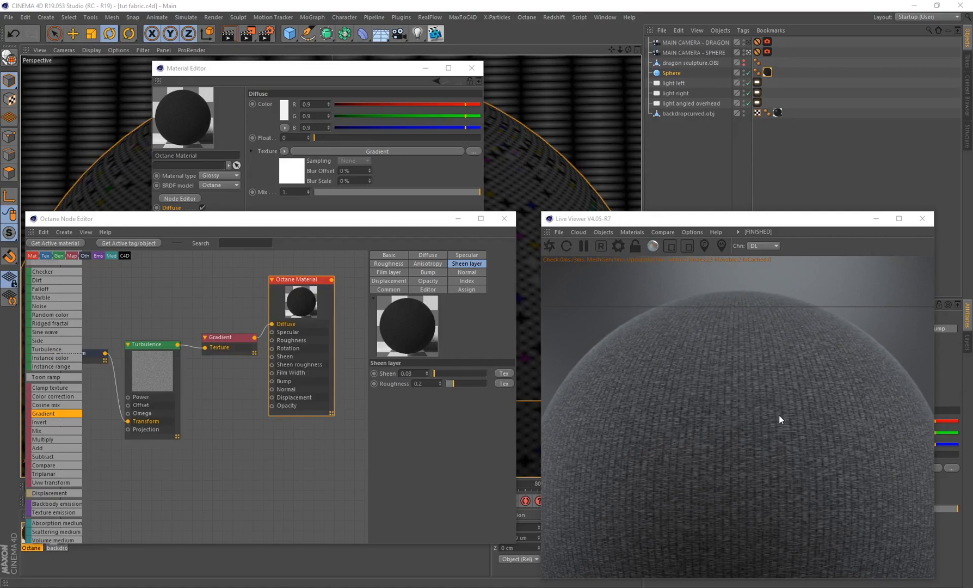
mouse_move(791, 439)
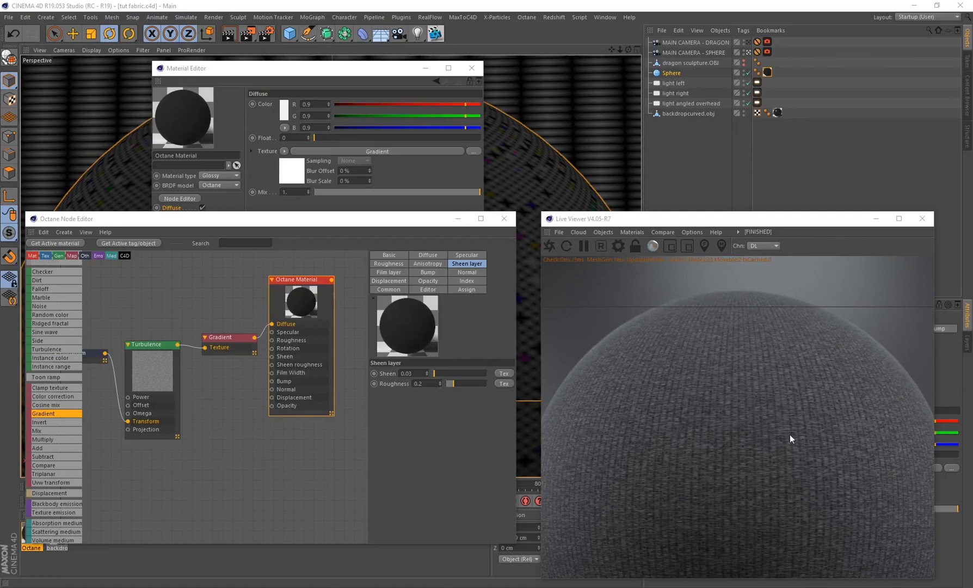
mouse_move(705, 497)
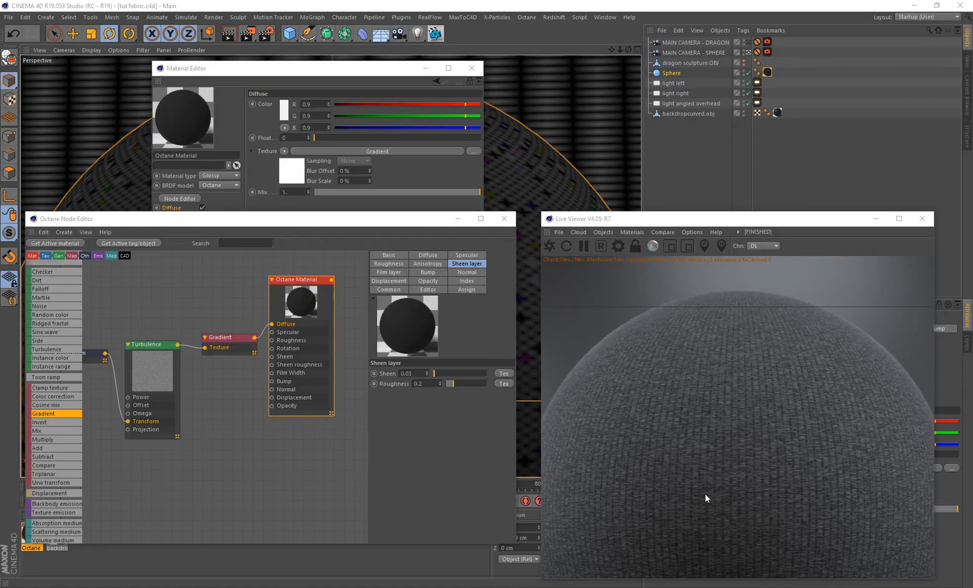
mouse_move(218, 445)
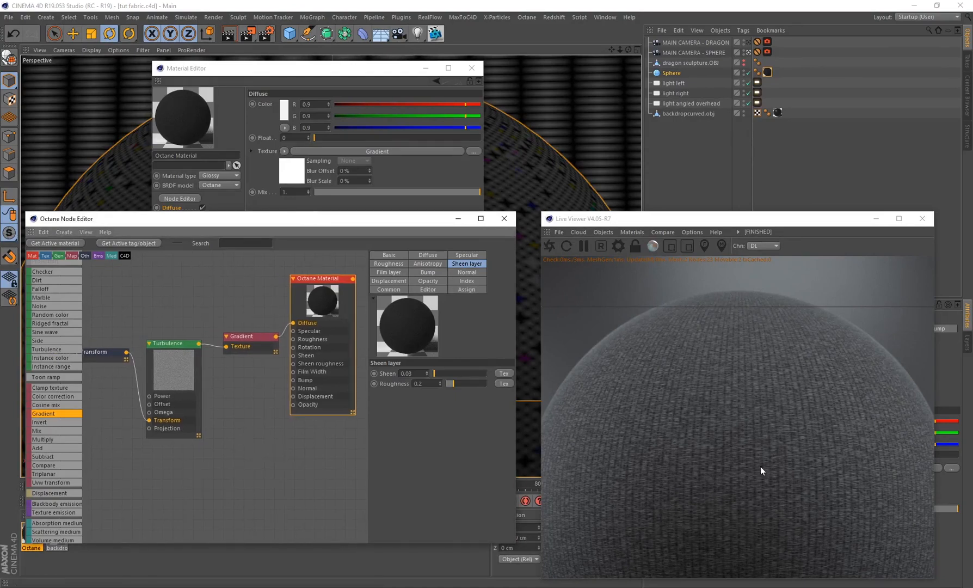
Step: Add an unconnected MixTexture node (amount 0.5) to the Octane node graph
click(44, 465)
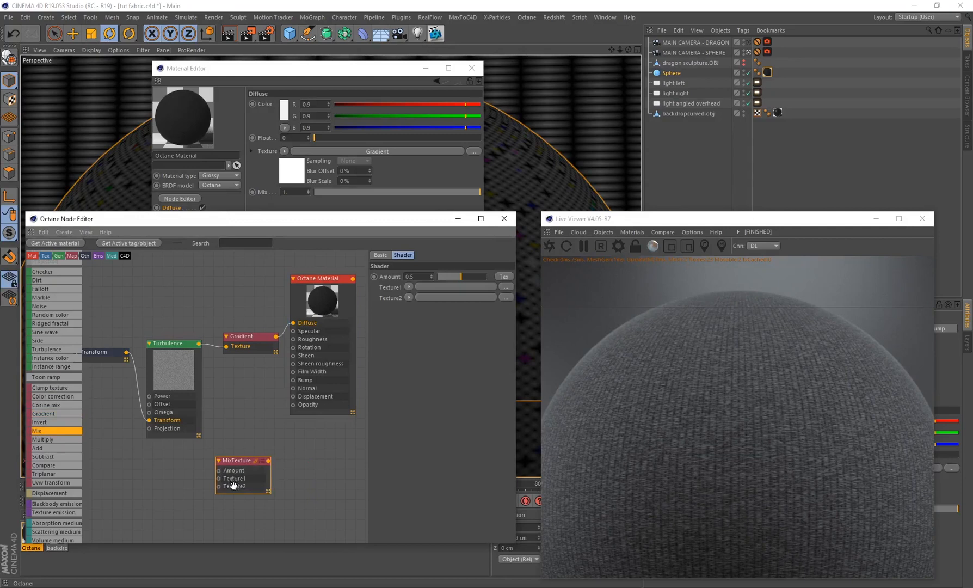
mouse_move(241, 478)
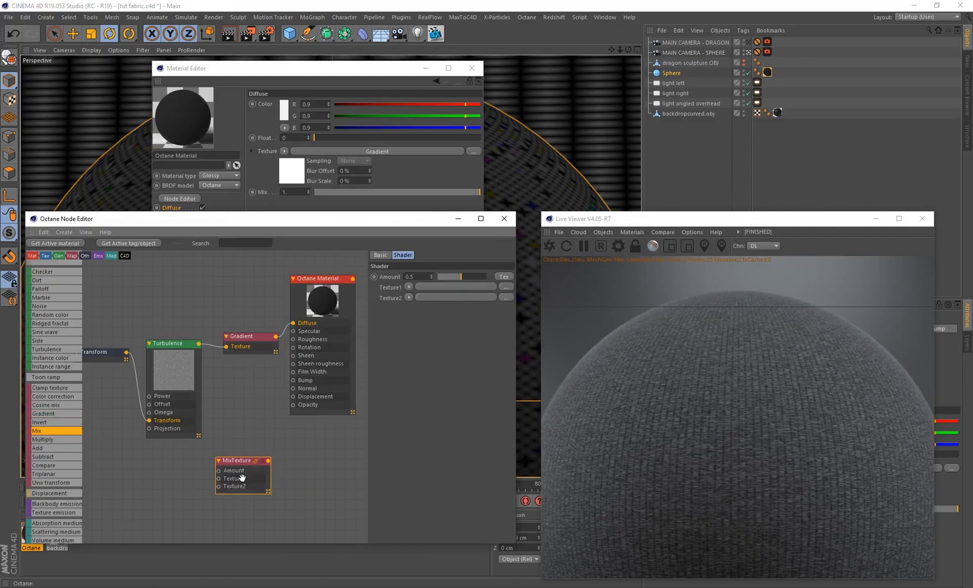
mouse_move(241, 478)
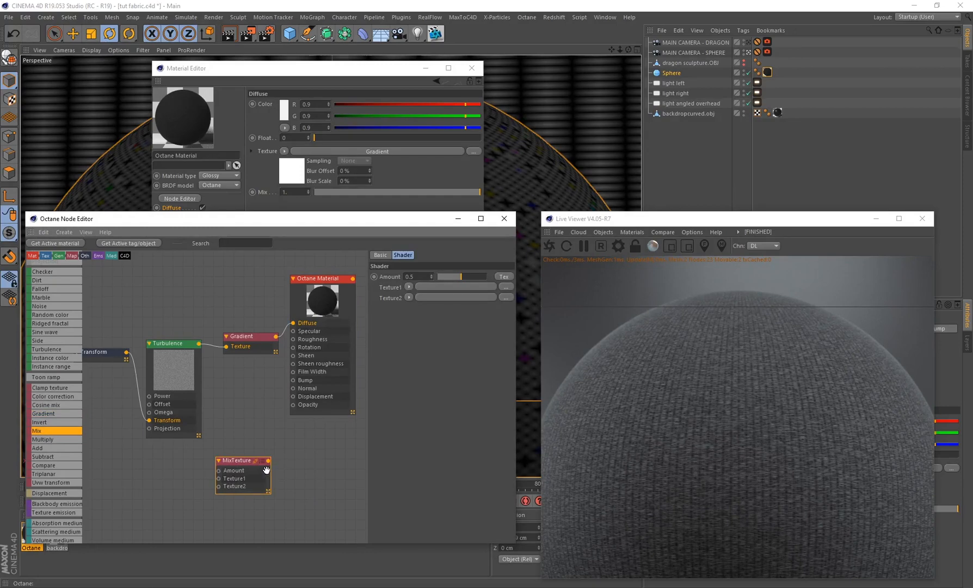
mouse_move(266, 444)
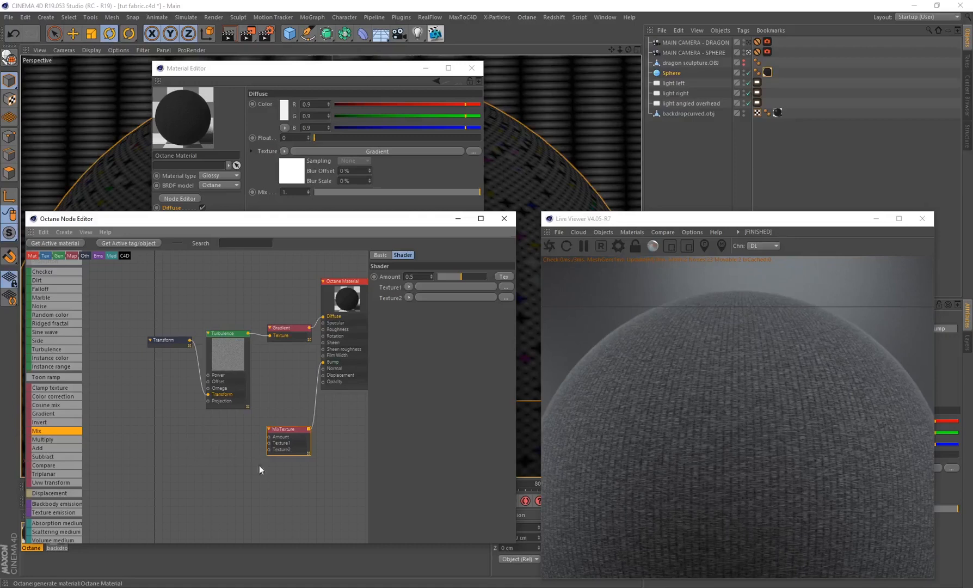
mouse_move(244, 473)
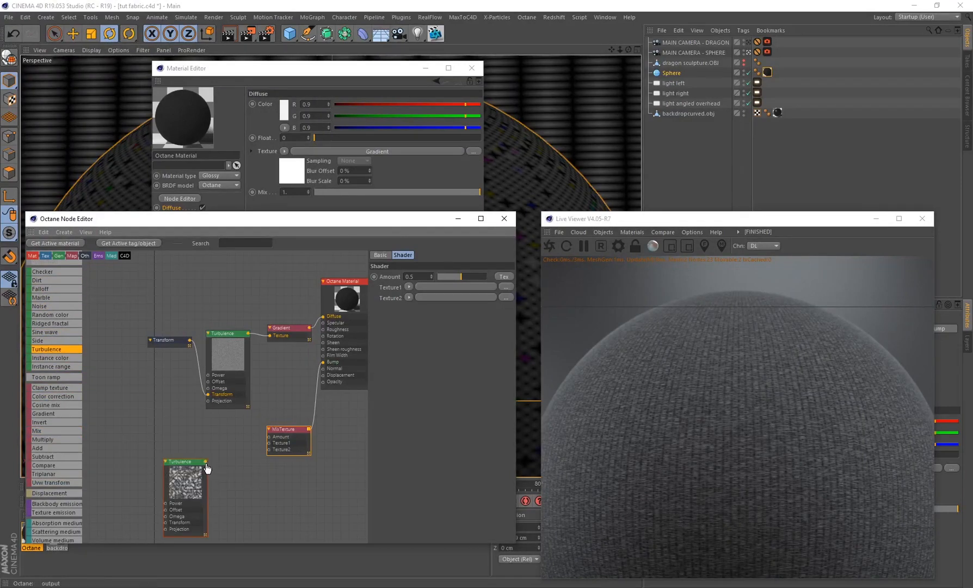
Step: Wire the second Turbulence texture into the MixTexture's Texture1 input for the bump
drag(205, 461, 266, 436)
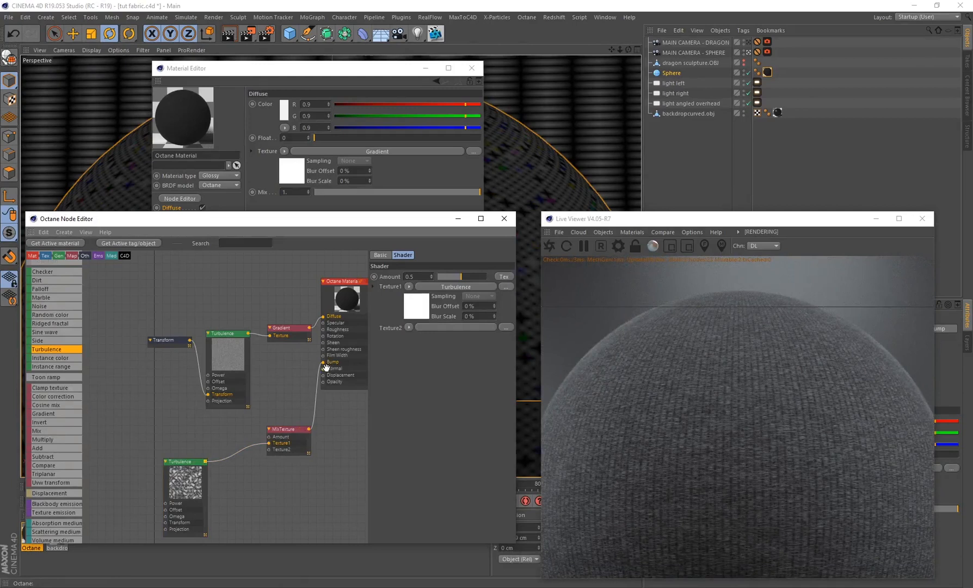
mouse_move(769, 549)
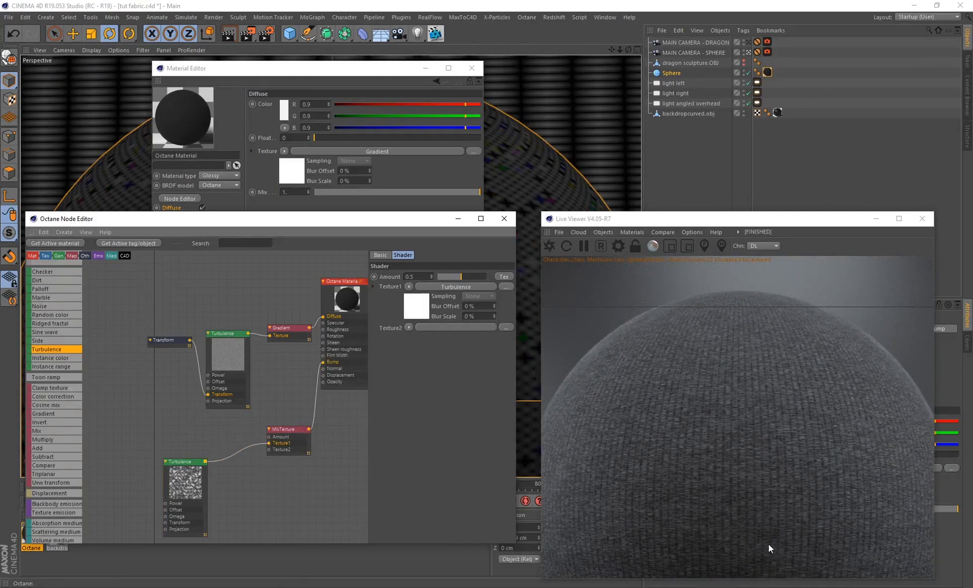
mouse_move(734, 412)
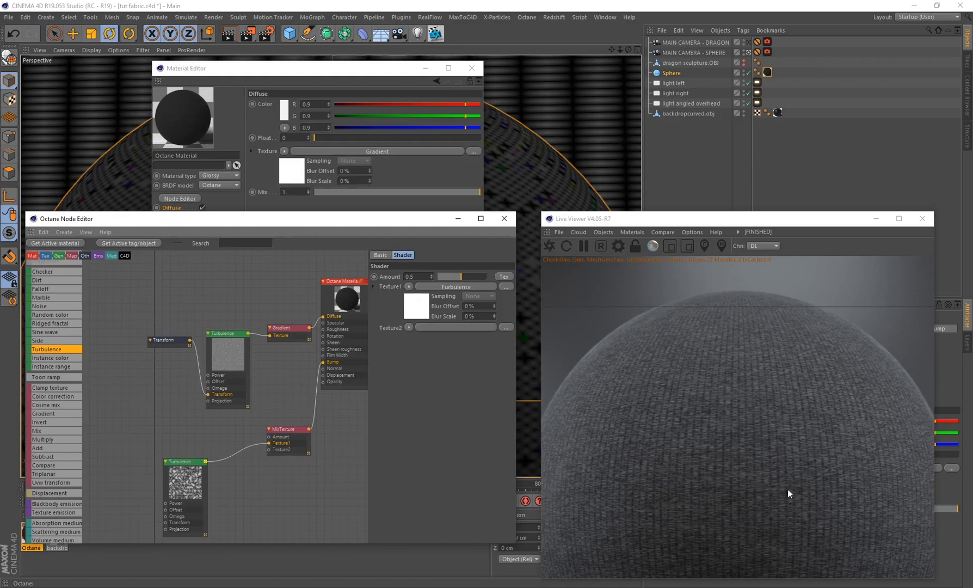
mouse_move(796, 507)
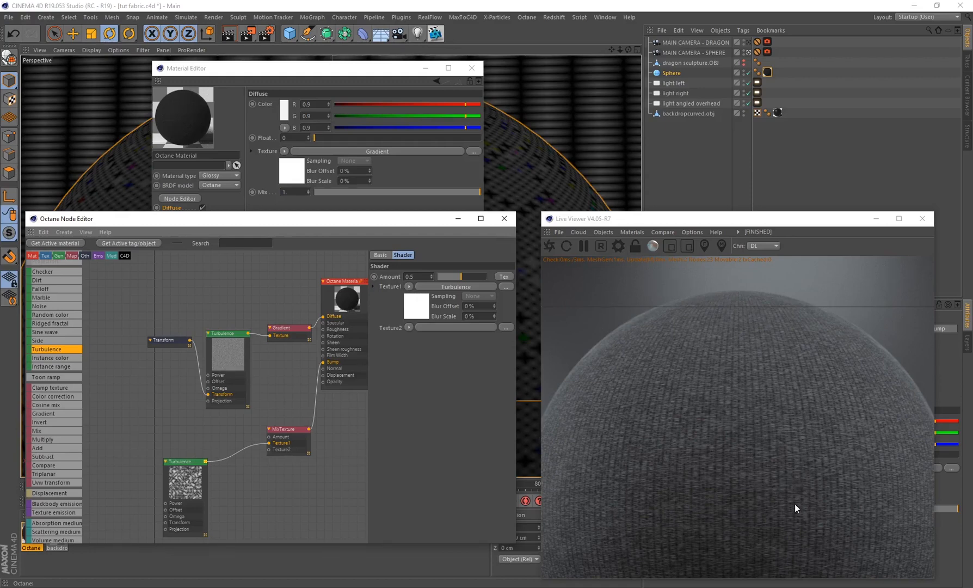
mouse_move(667, 411)
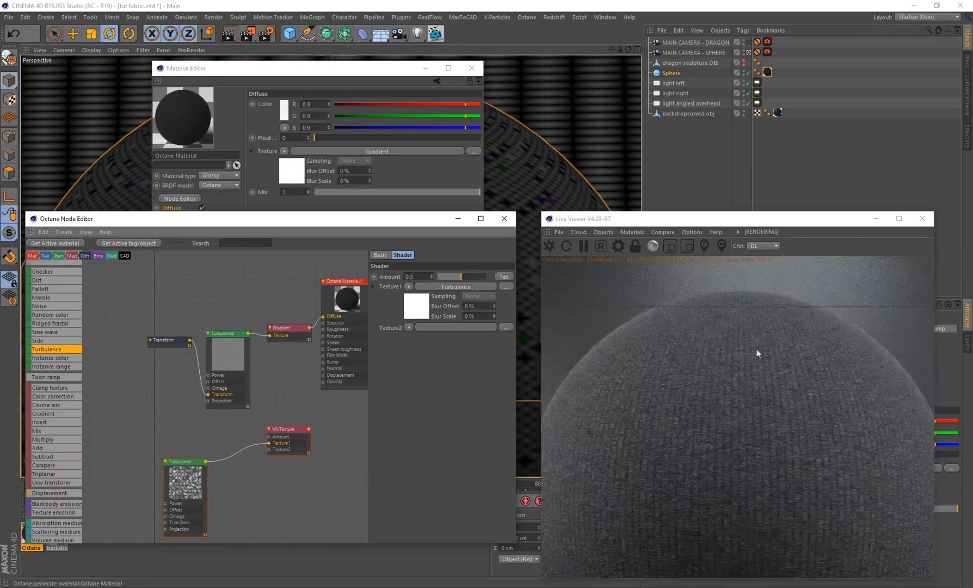
mouse_move(847, 492)
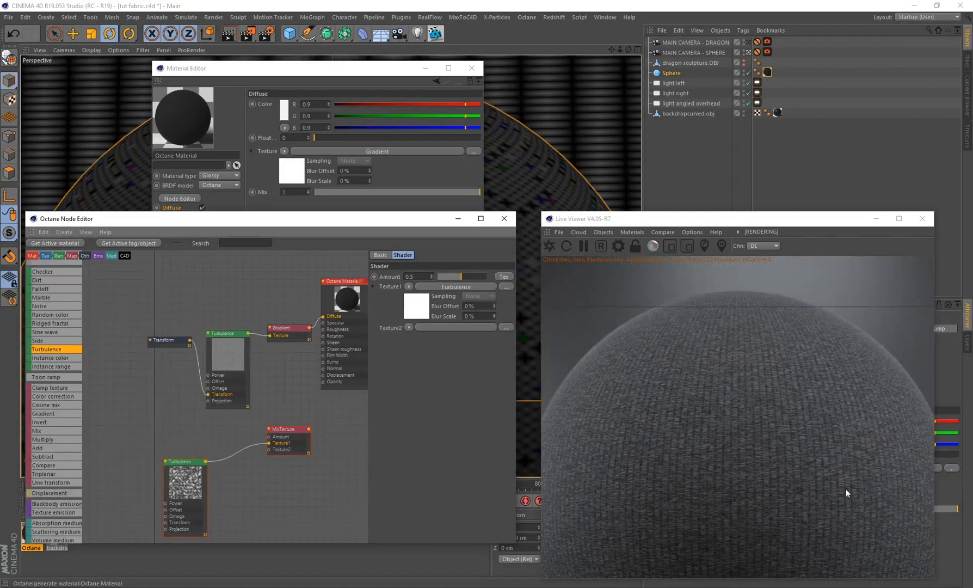
mouse_move(826, 426)
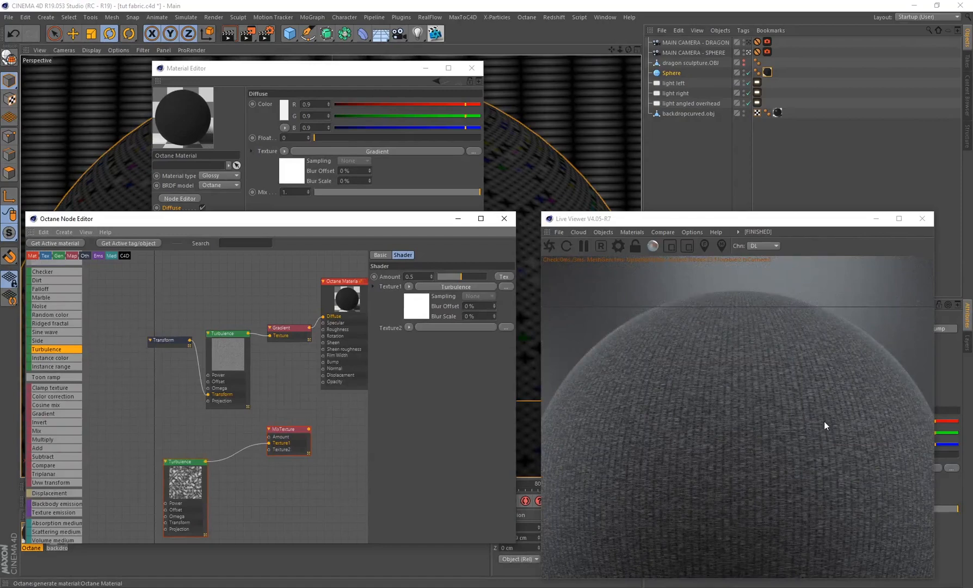
mouse_move(590, 426)
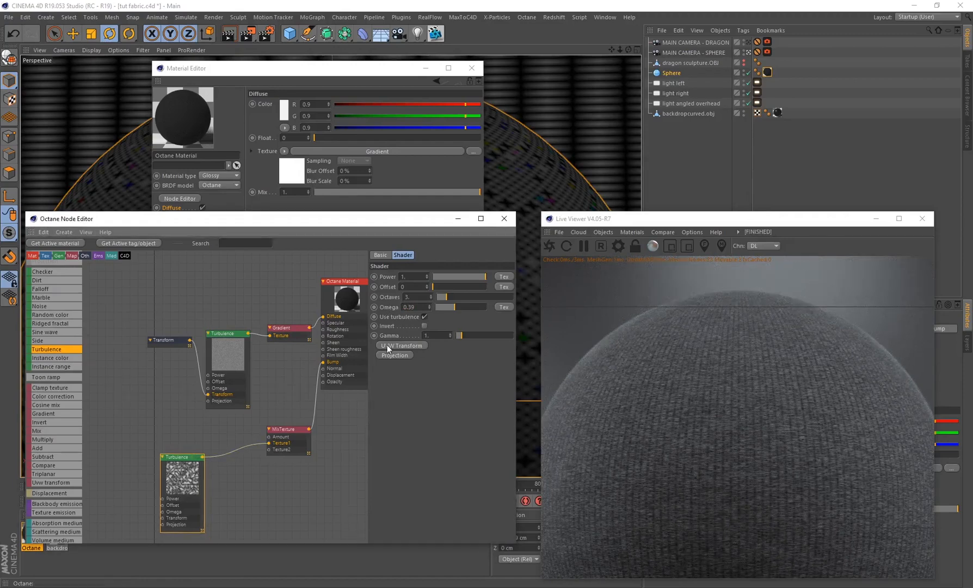
Step: Add a Transform to the second Turbulence and scale it to 0.68
click(402, 345)
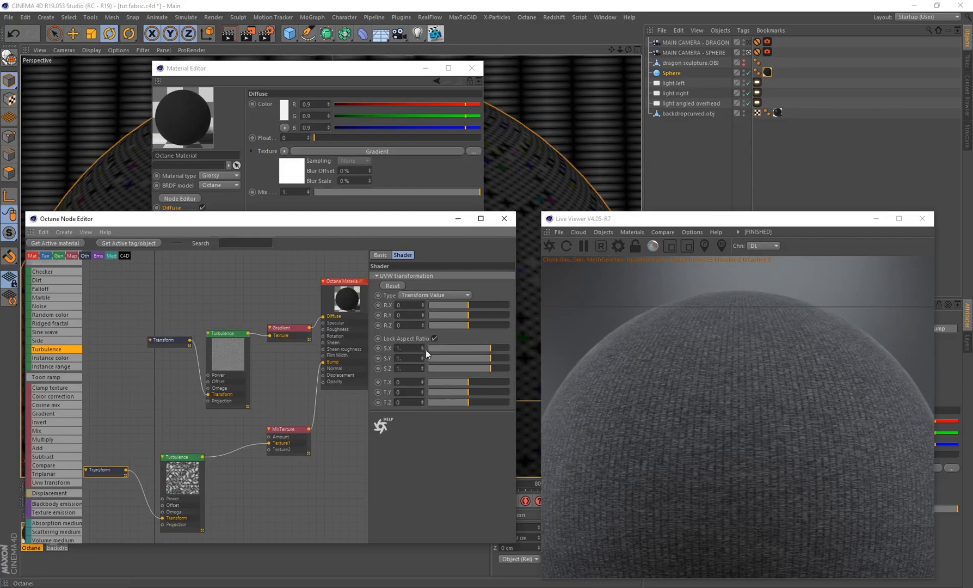
click(406, 347)
text(0.68)
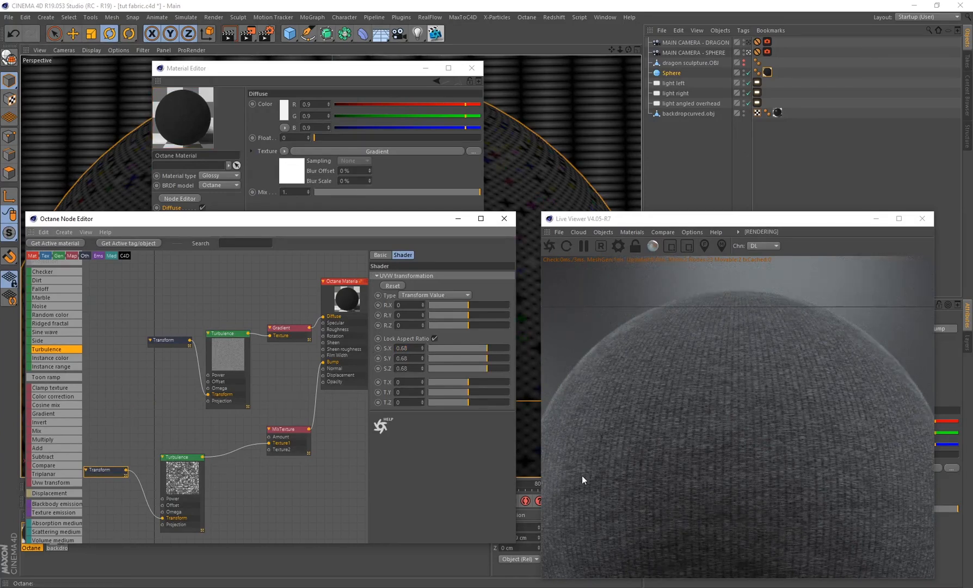
mouse_move(841, 507)
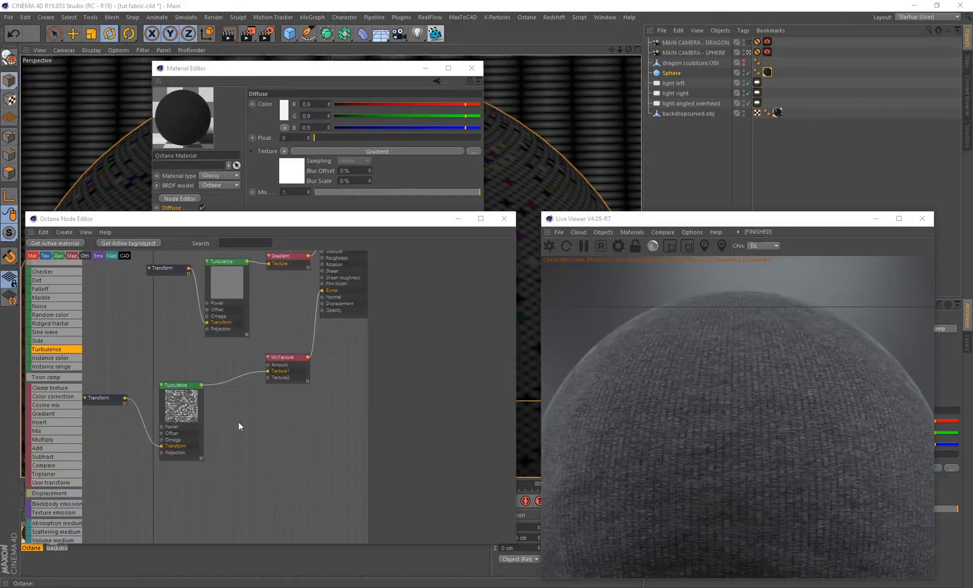
mouse_move(692, 497)
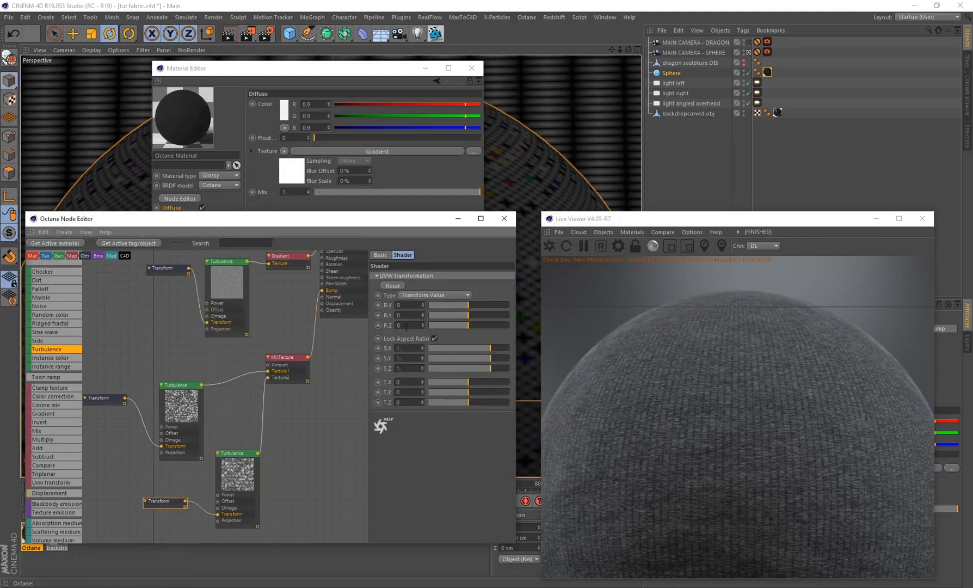
Step: Rotate the third Turbulence's Transform 90° and stretch its unlocked scale into long wrinkle streaks
text(90.)
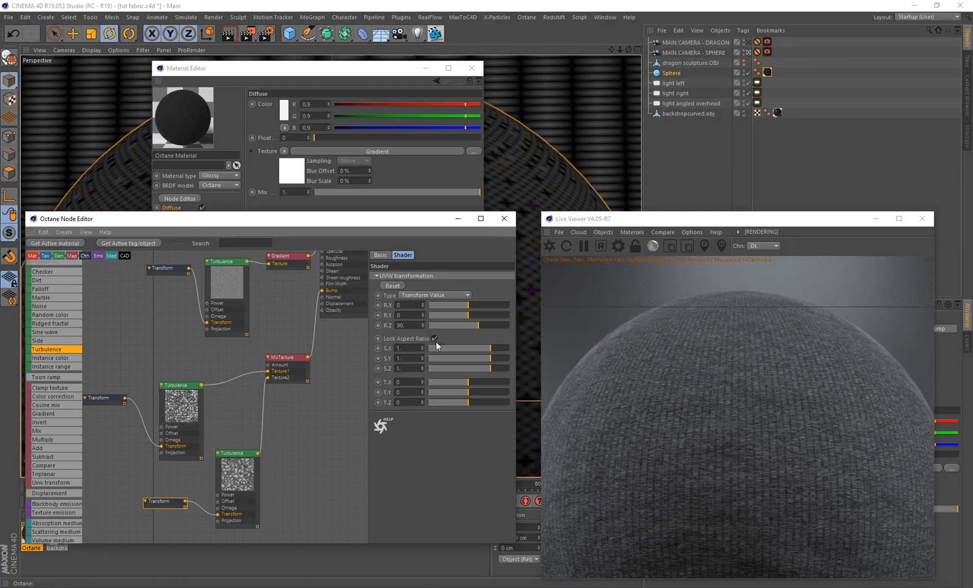
click(435, 339)
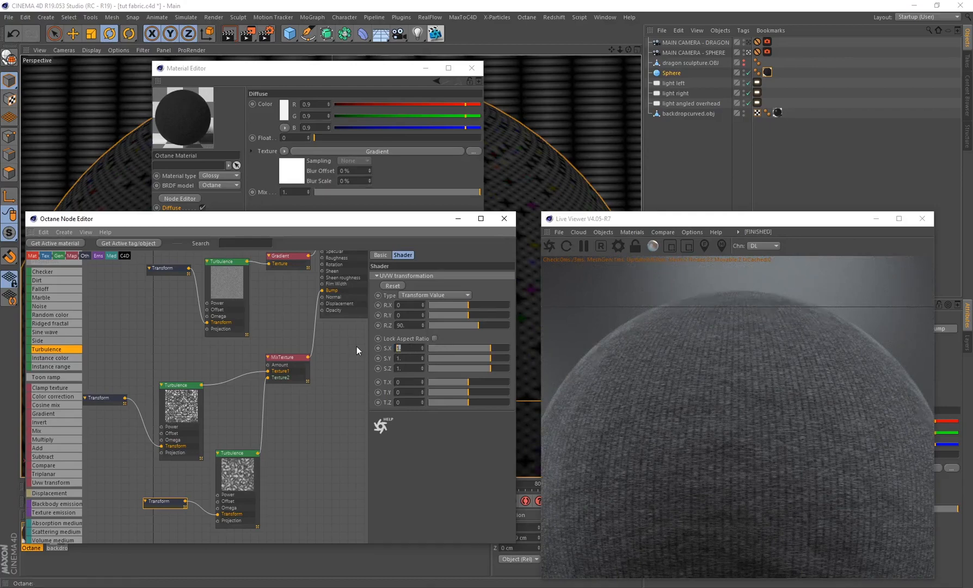
text(0.1)
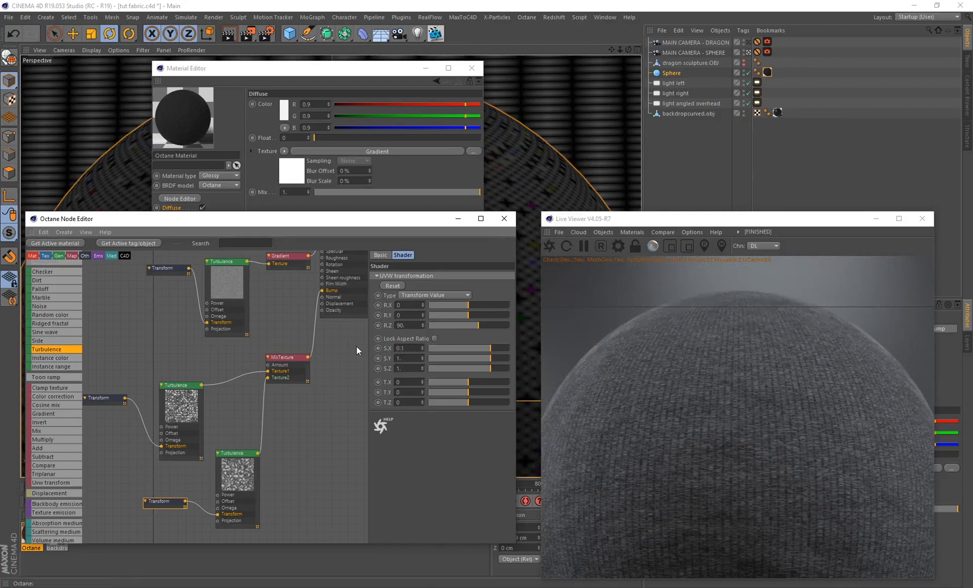
text(3.141011)
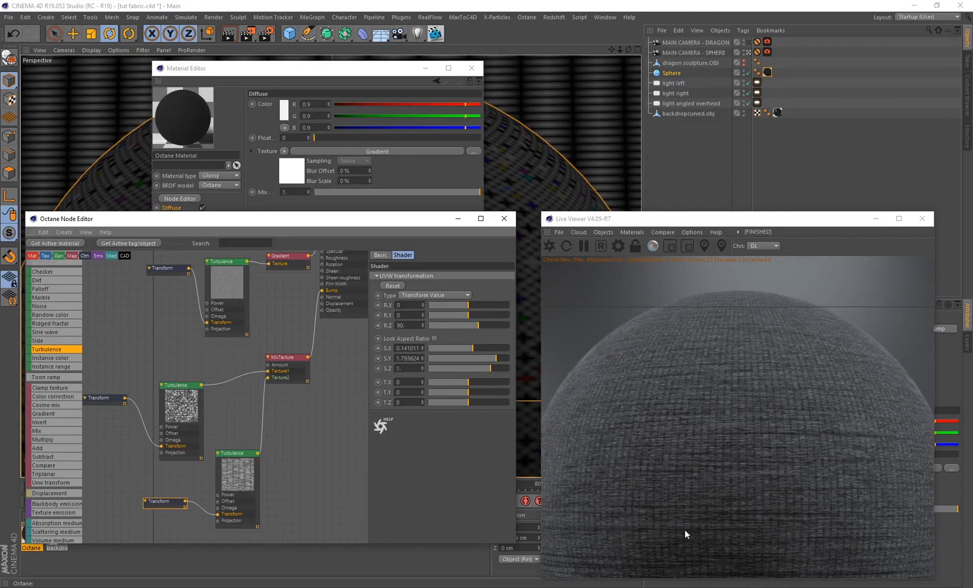
mouse_move(726, 439)
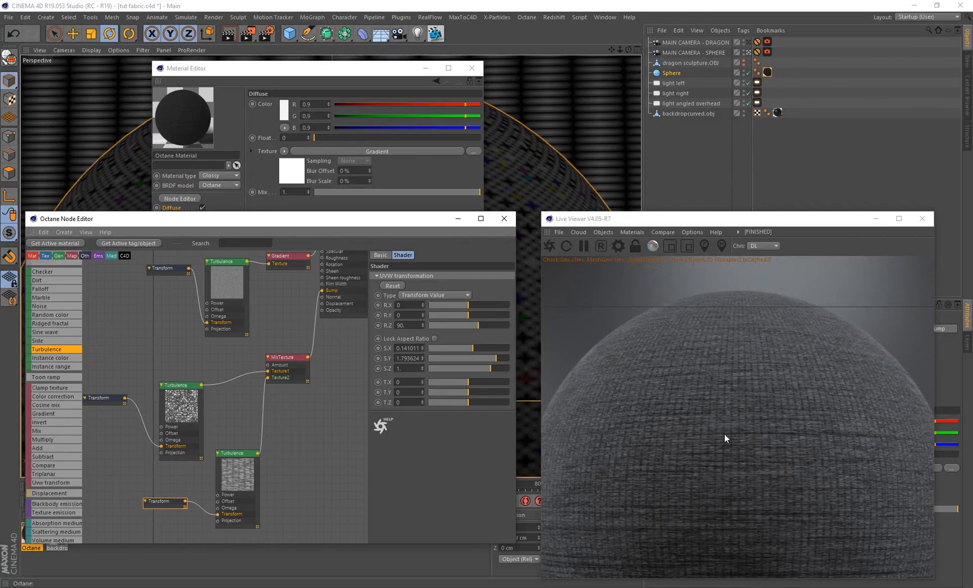
mouse_move(699, 452)
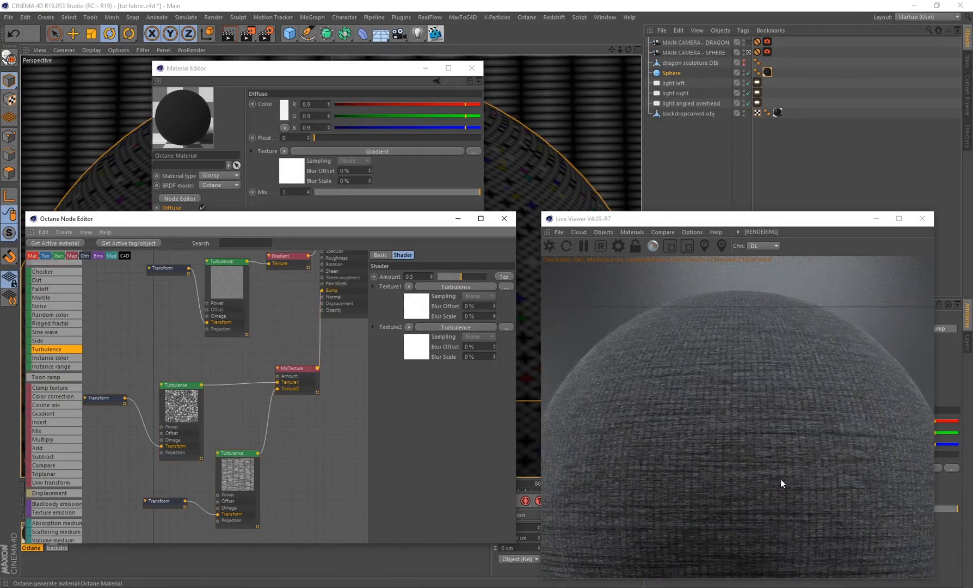
mouse_move(758, 480)
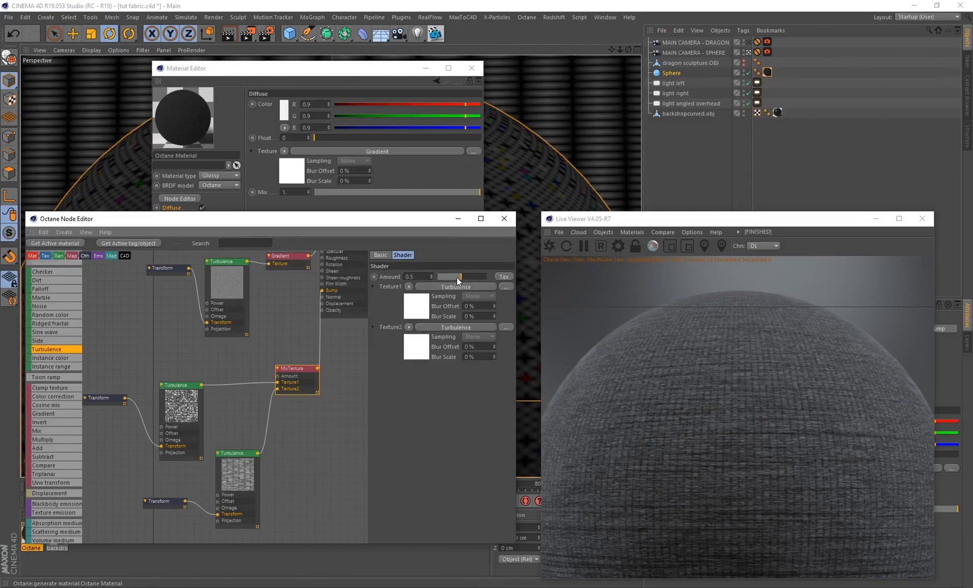
Step: Raise the Mix amount to about 0.88 and lower the wrinkle Turbulence power to about 0.26
drag(459, 276, 435, 276)
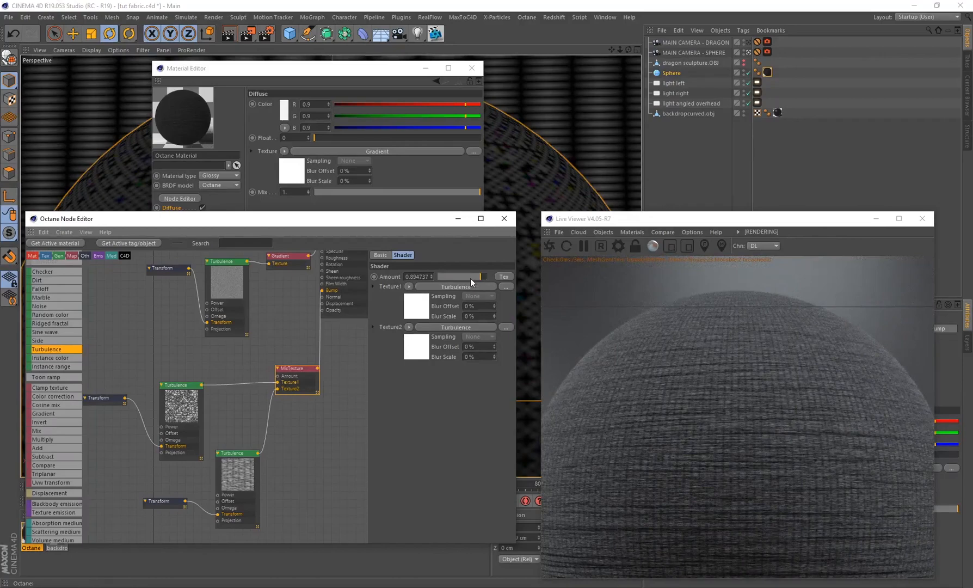
drag(477, 277, 462, 277)
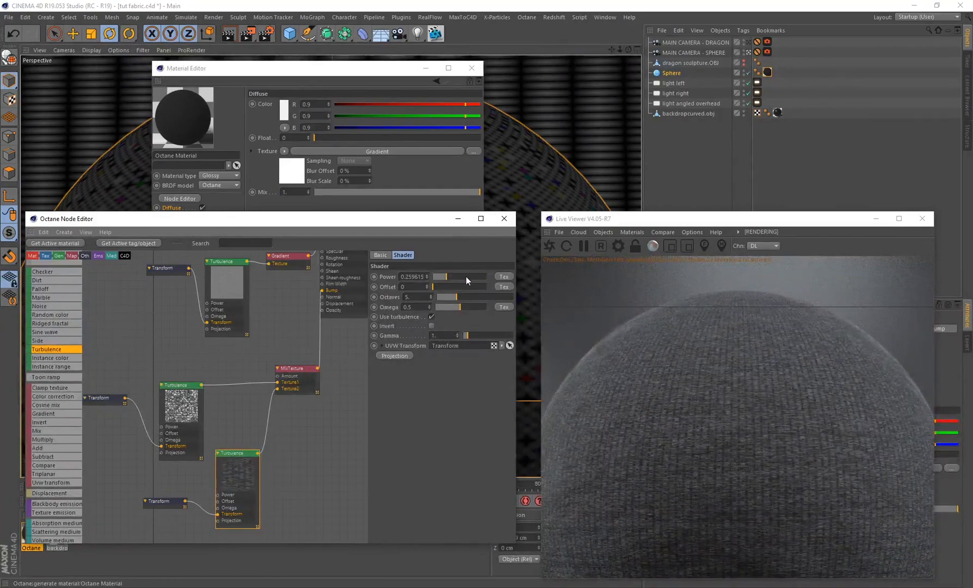
drag(434, 276, 467, 277)
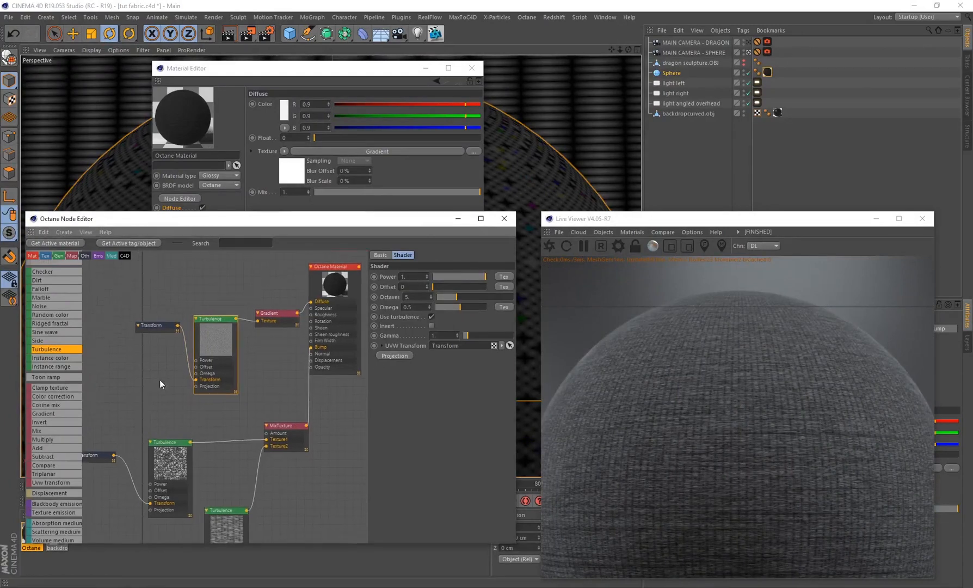
Step: Set the weave Turbulence's Texture Projection node to Mesh UV and place it beside the turbulence
drag(160, 383, 231, 320)
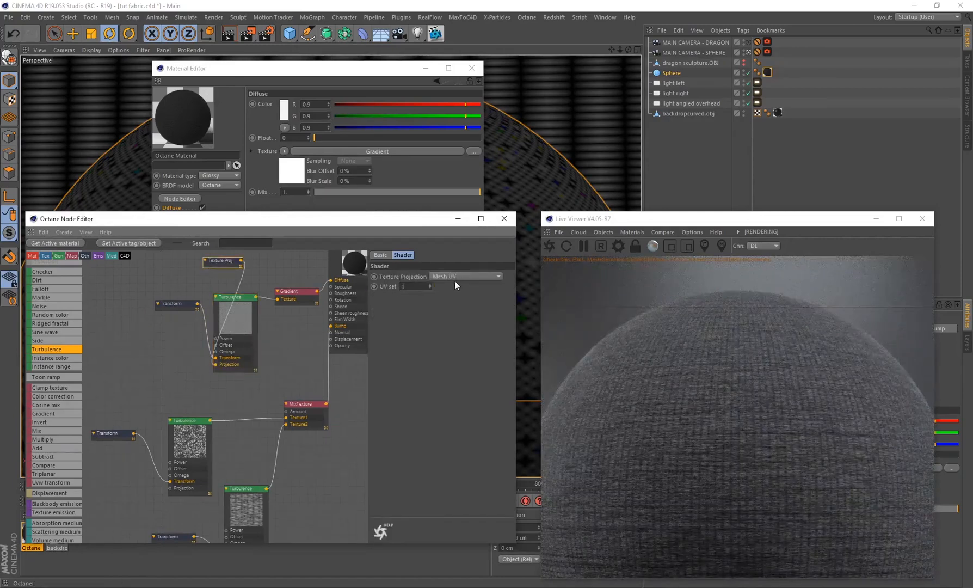
click(464, 276)
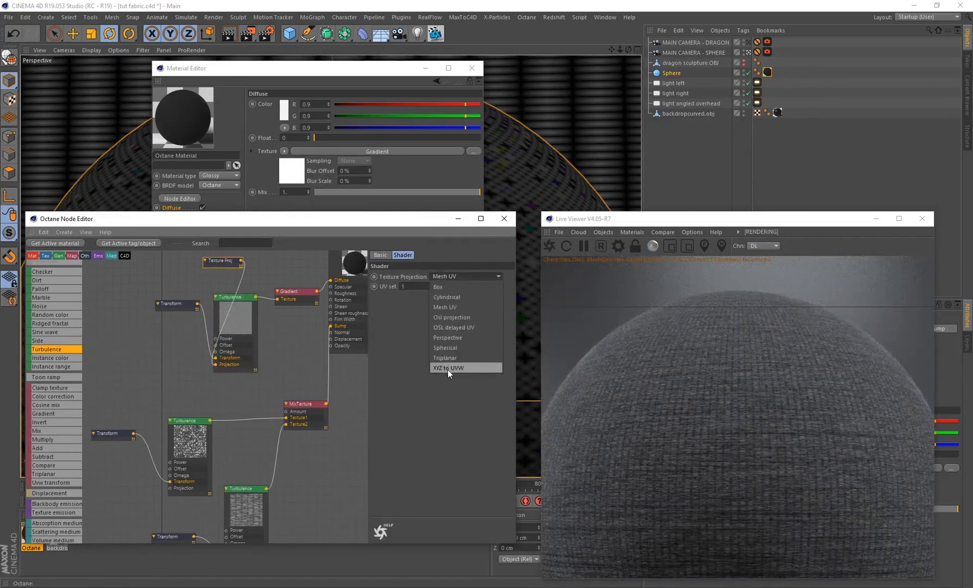
click(446, 368)
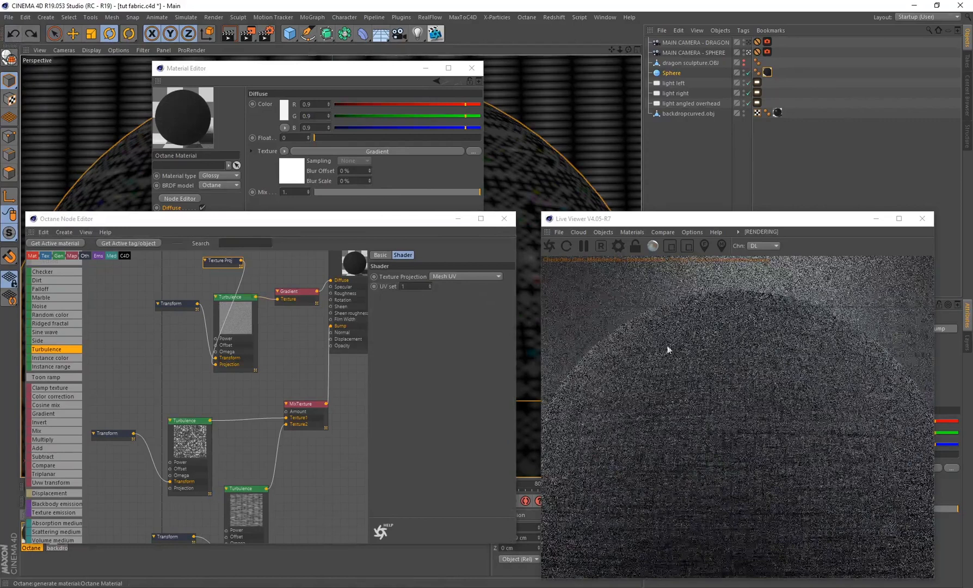
click(465, 277)
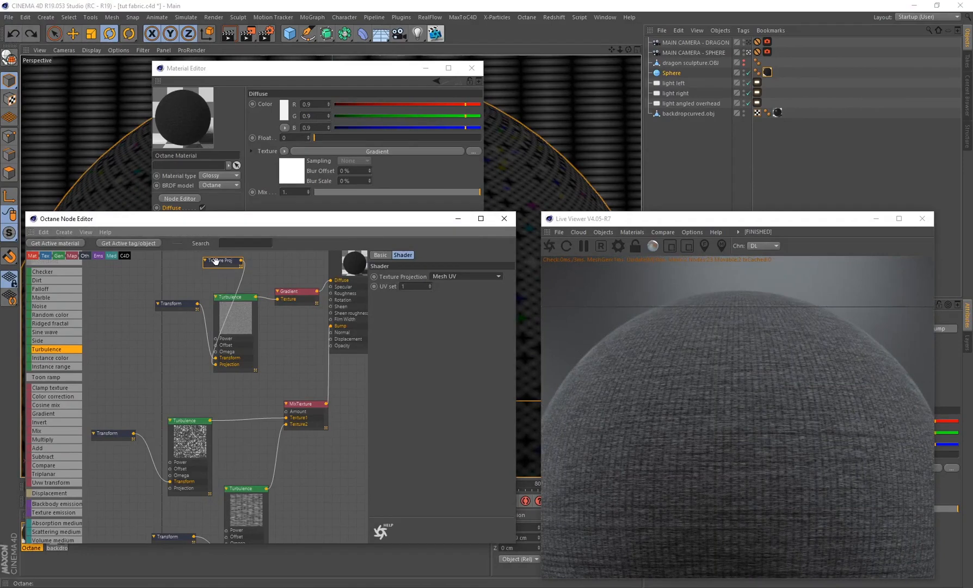
drag(224, 261, 158, 357)
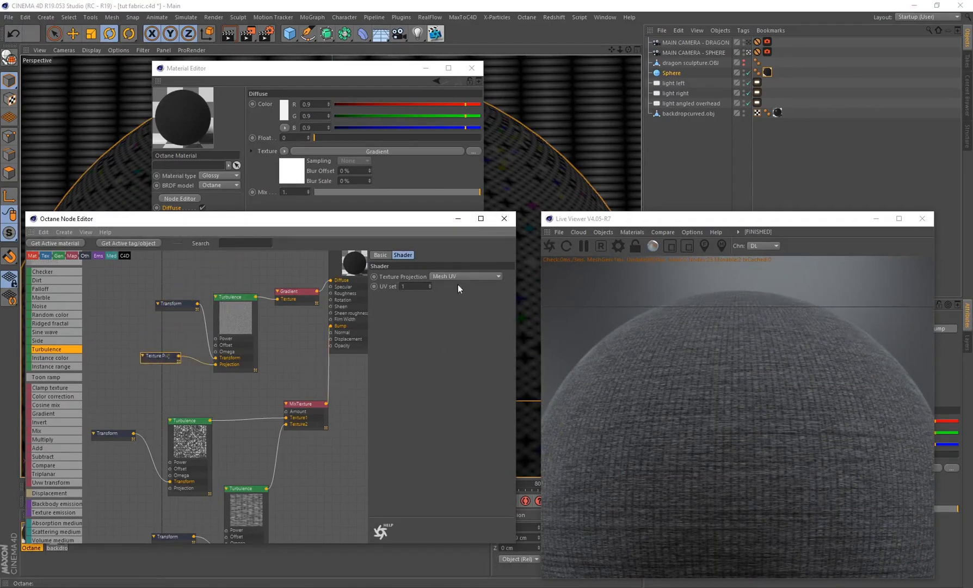
mouse_move(445, 282)
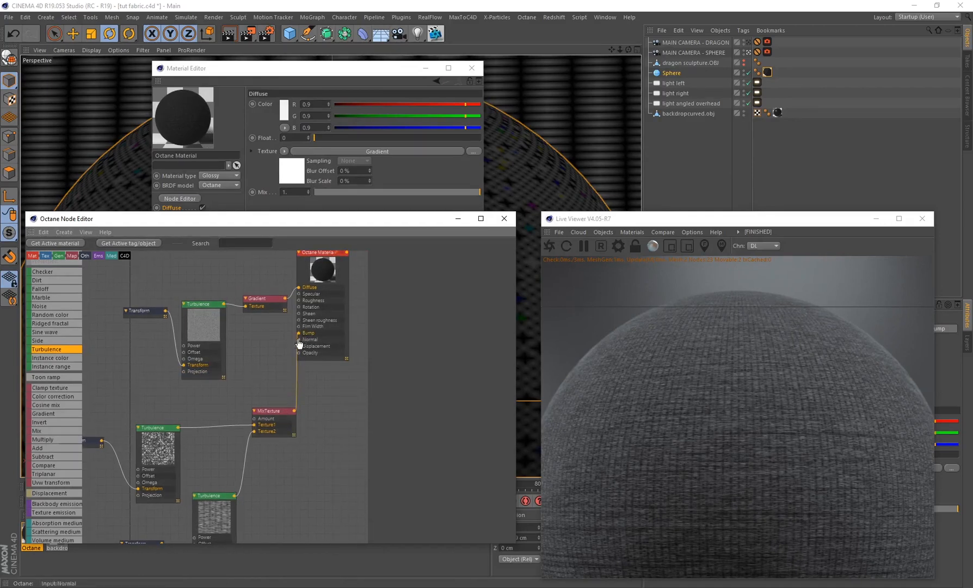
mouse_move(295, 343)
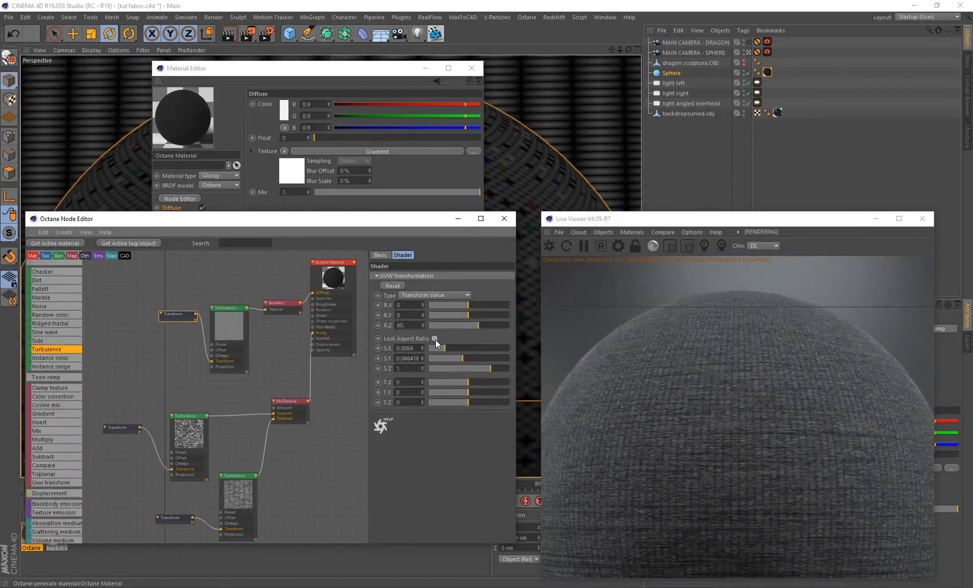
Step: Lock the weave Transform's aspect ratio, keeping its 90° rotation and tiny scale
click(435, 339)
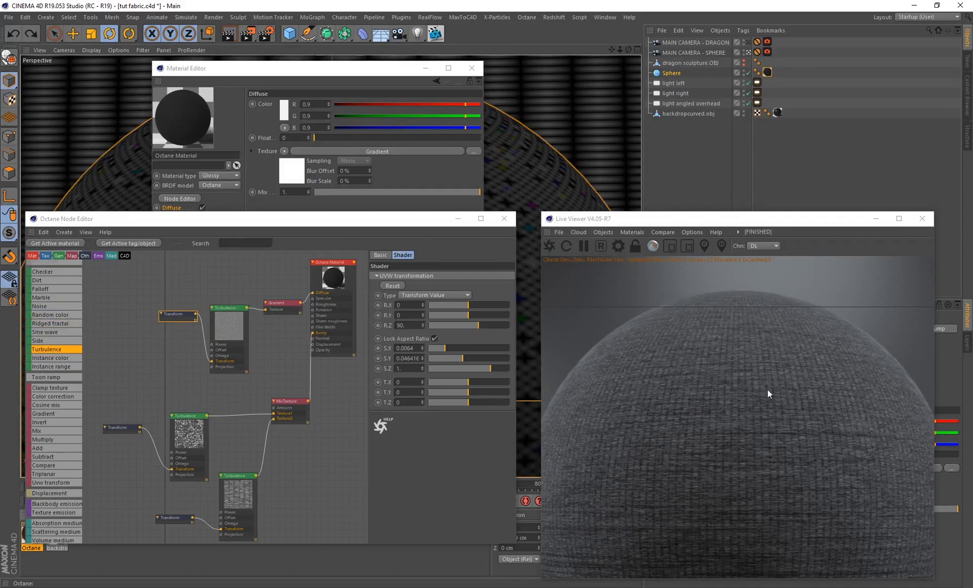
mouse_move(357, 442)
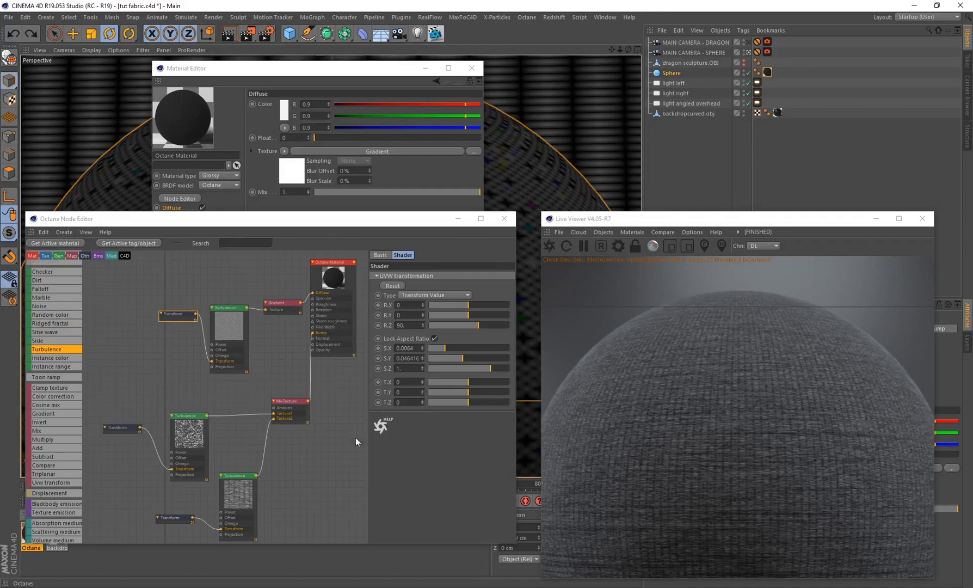
mouse_move(787, 326)
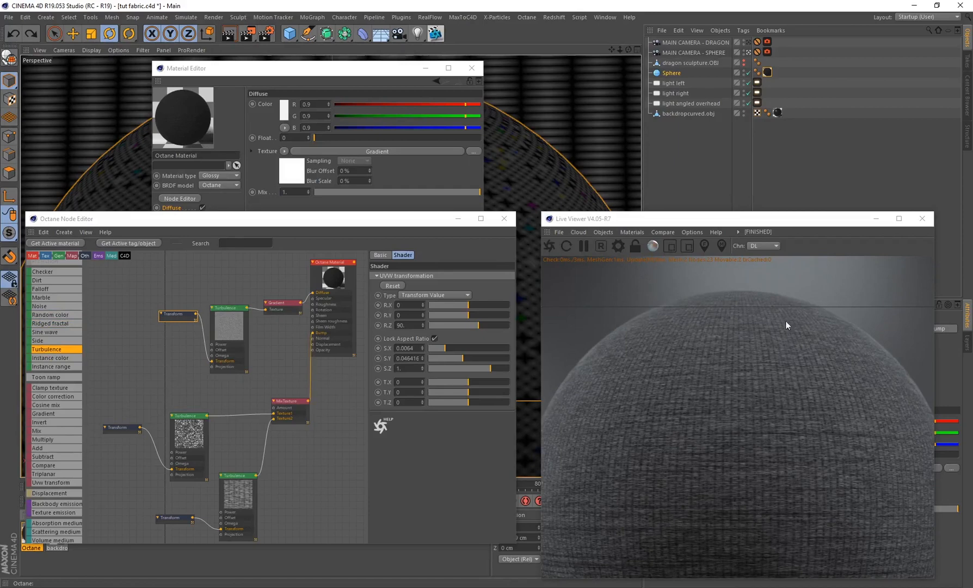
mouse_move(723, 357)
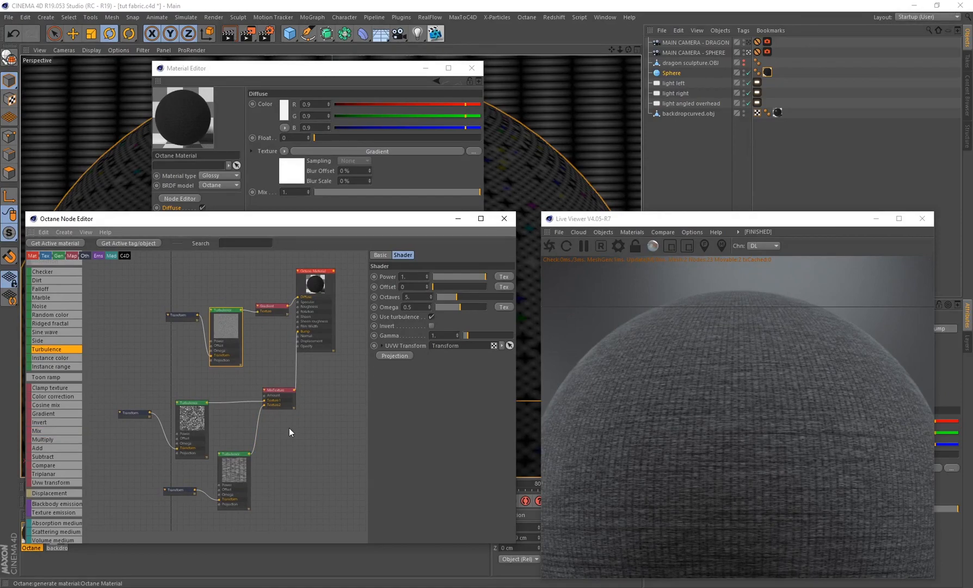
click(38, 430)
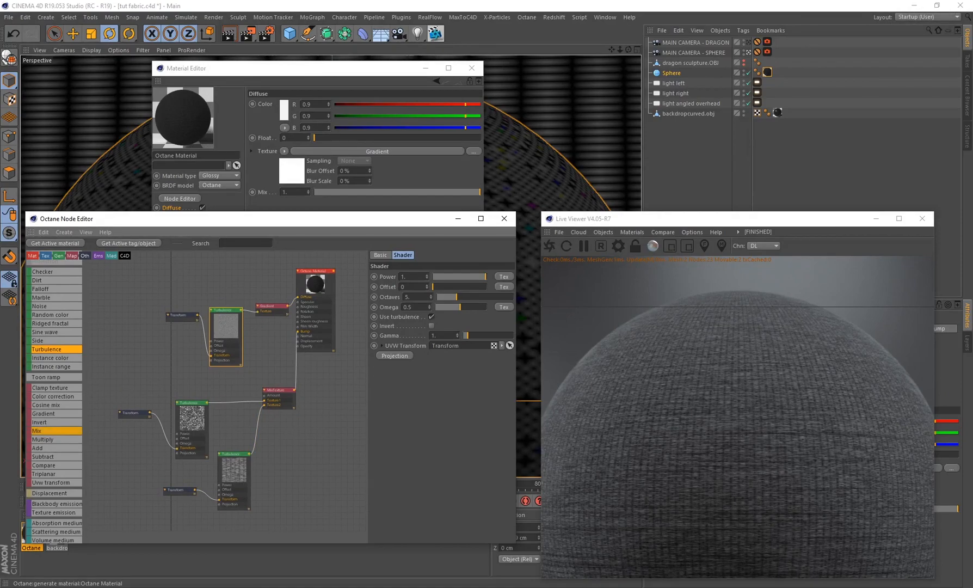